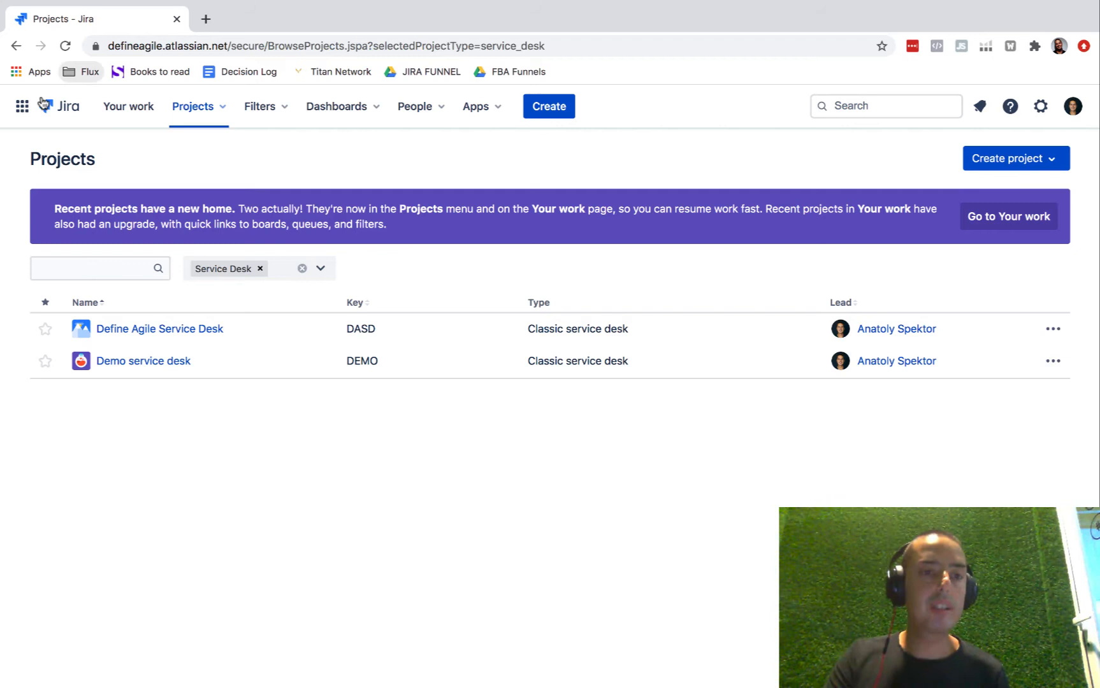
mouse_move(22, 106)
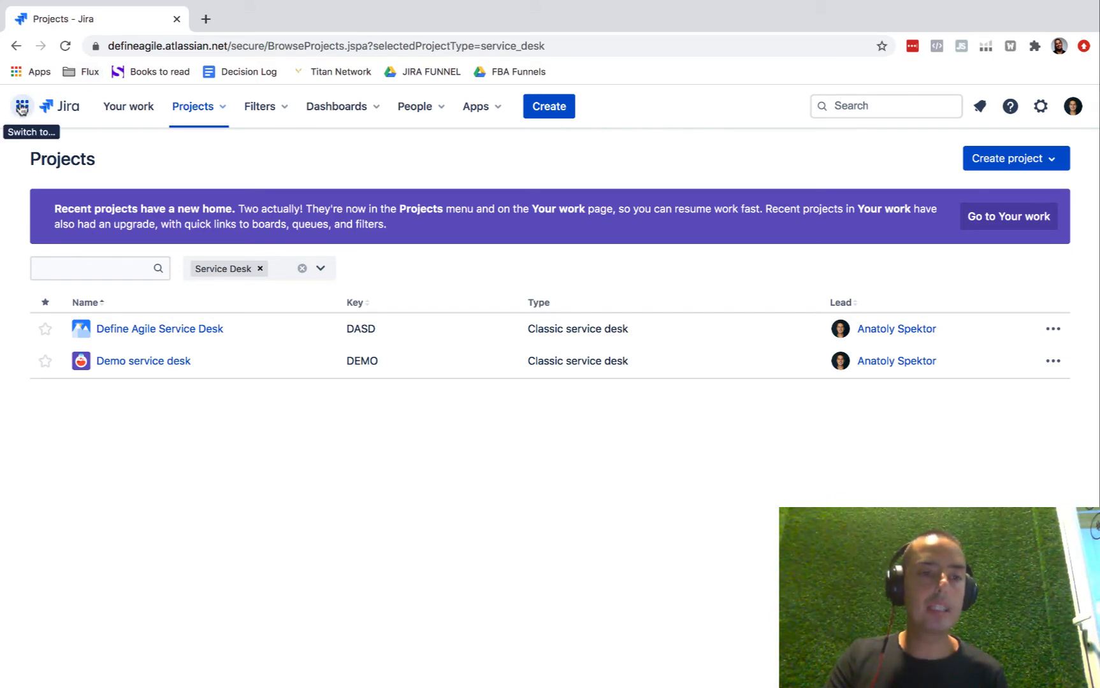
Open the Define Agile Service Desk project's Customers page and start a customer search
left_click(21, 106)
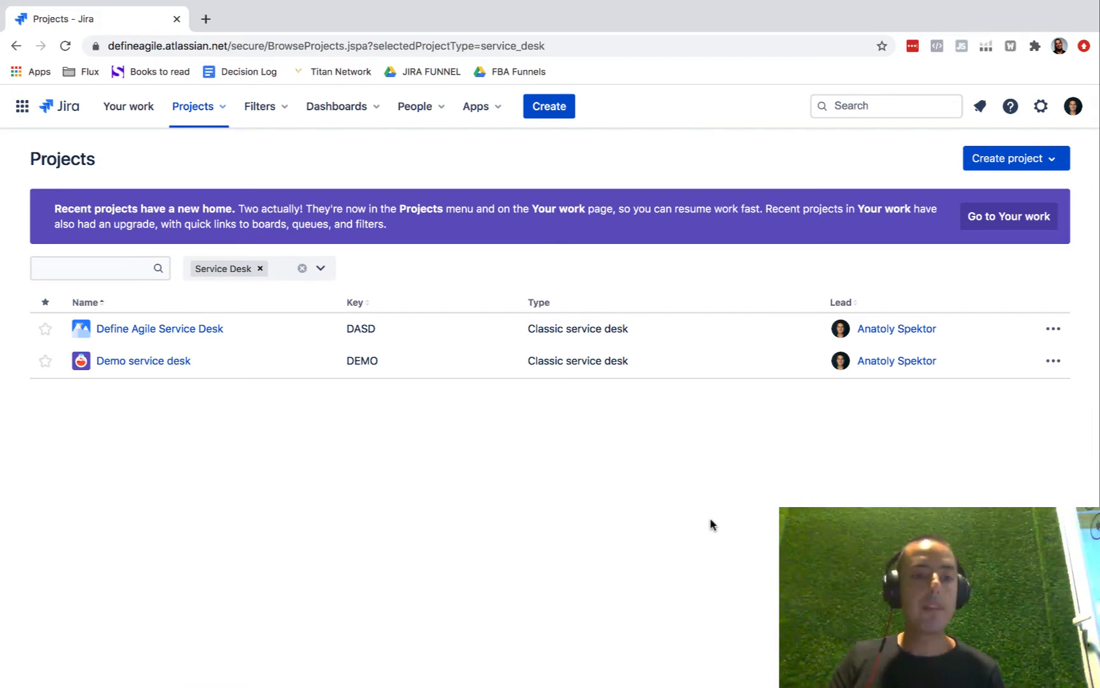
mouse_move(159, 329)
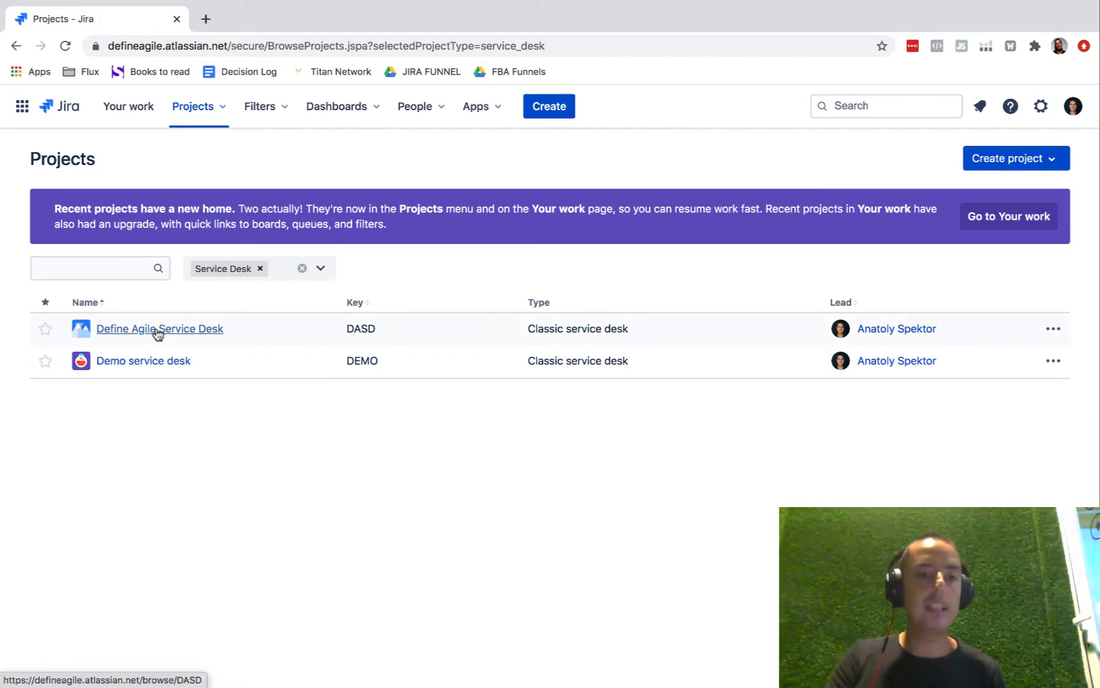
left_click(160, 329)
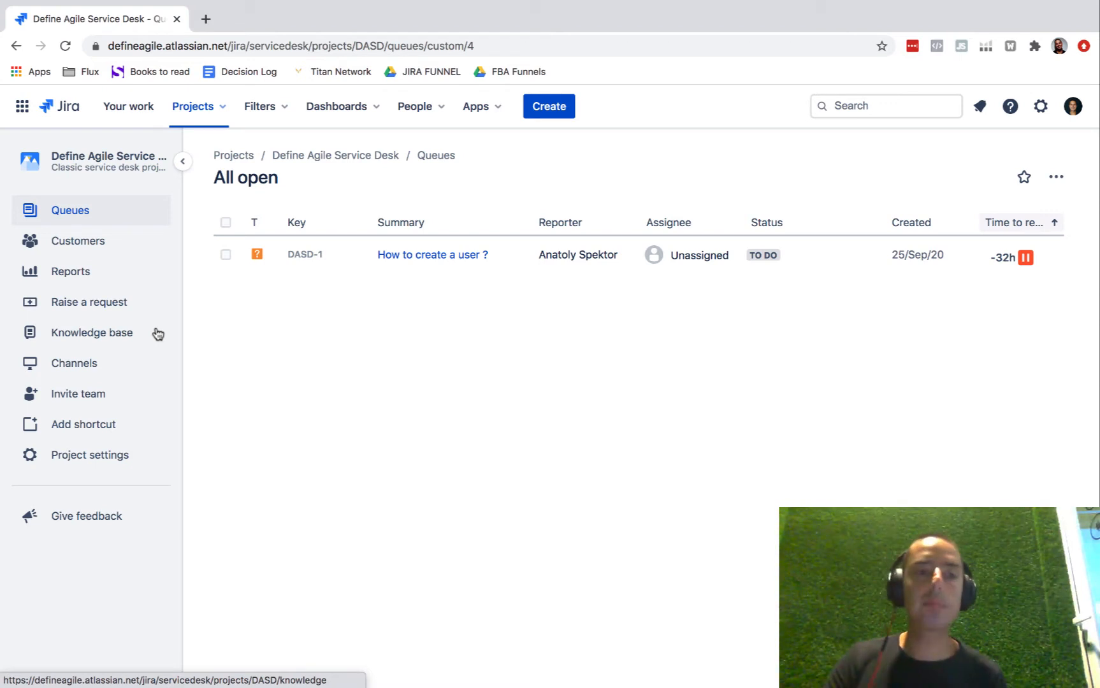
mouse_move(78, 241)
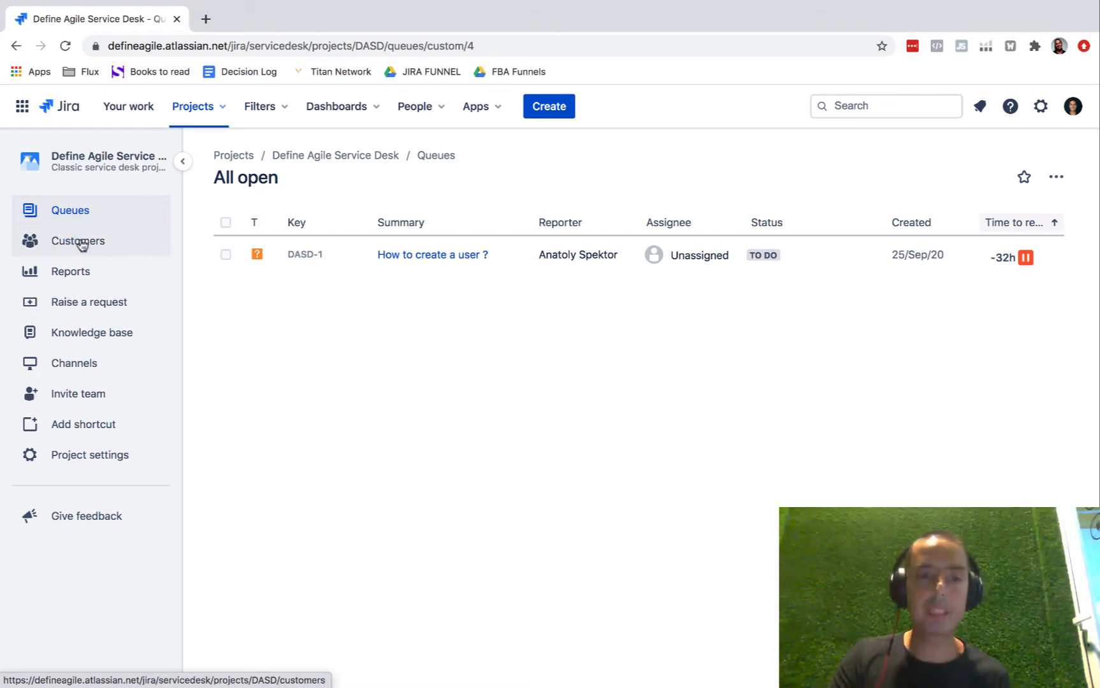
left_click(77, 241)
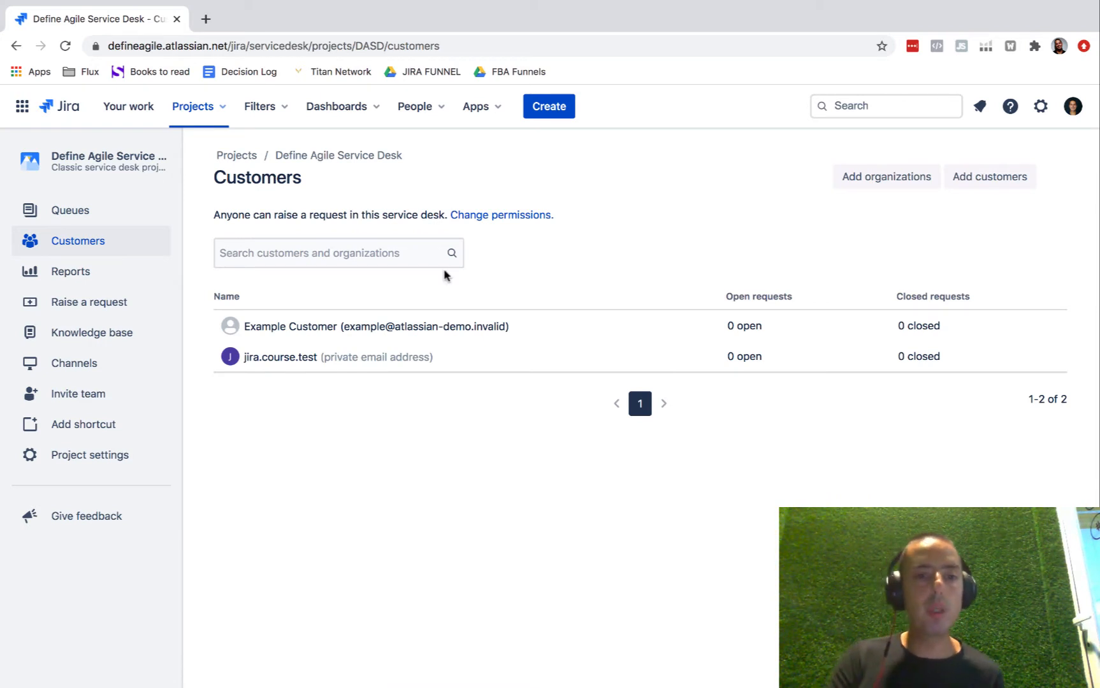
left_click(336, 253)
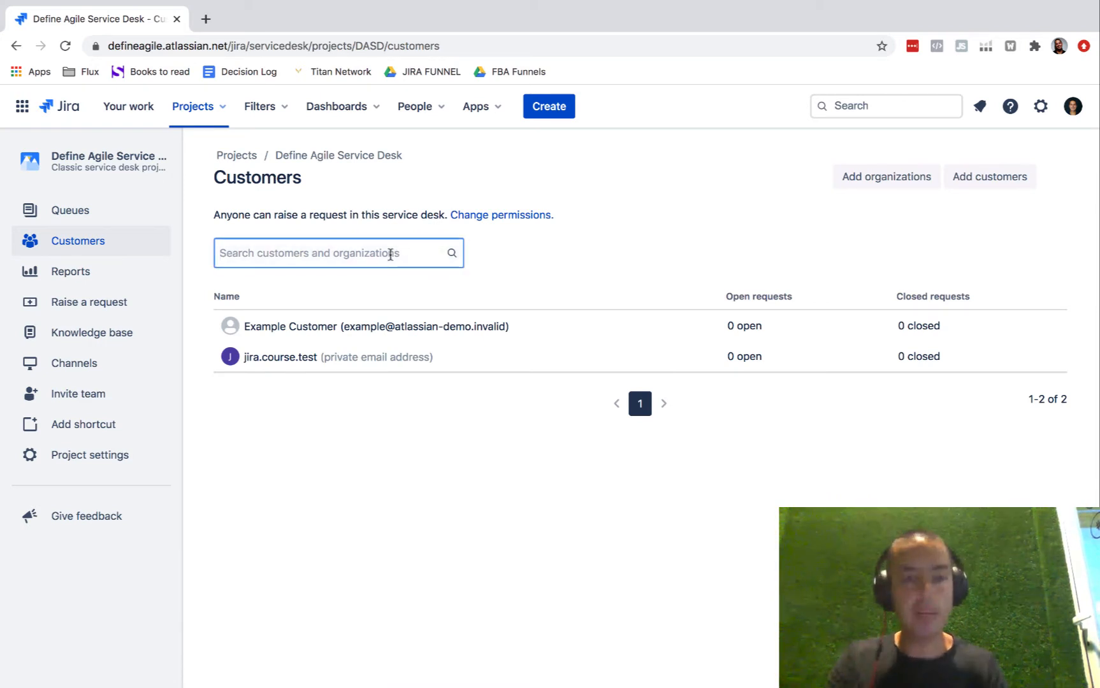
mouse_move(638, 233)
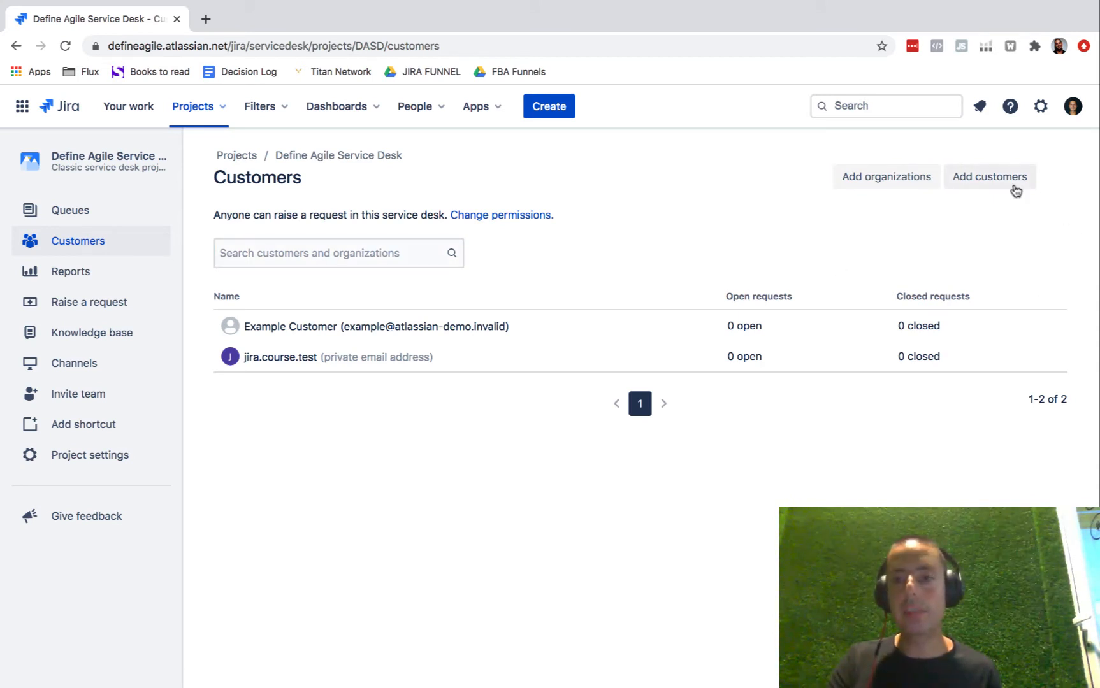
left_click(990, 176)
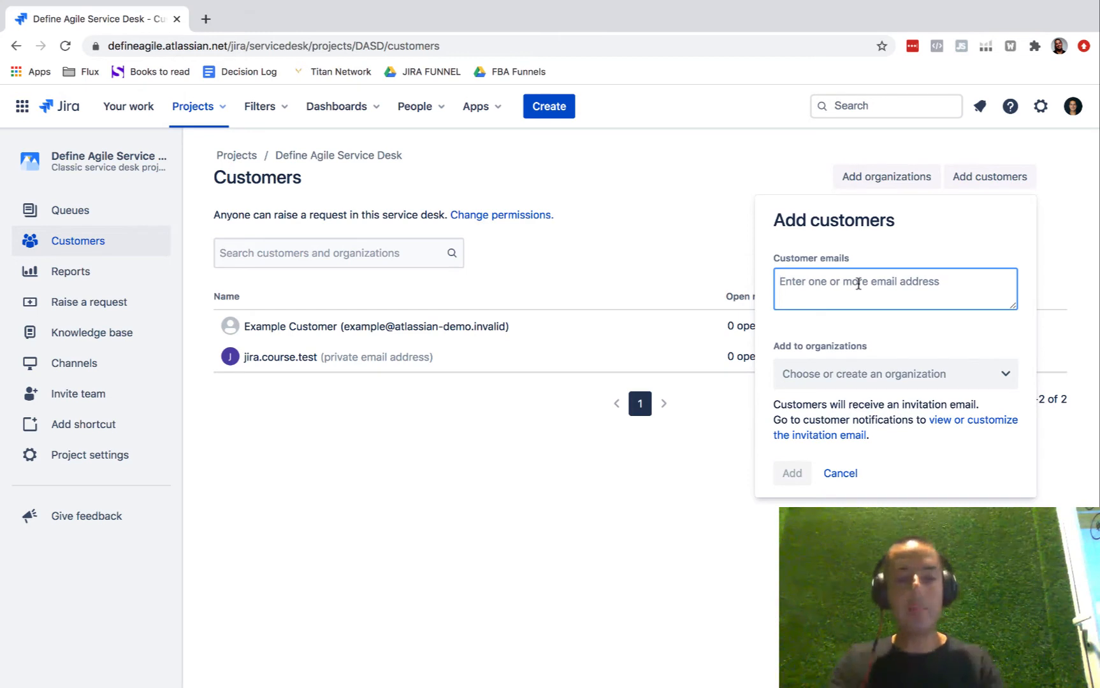
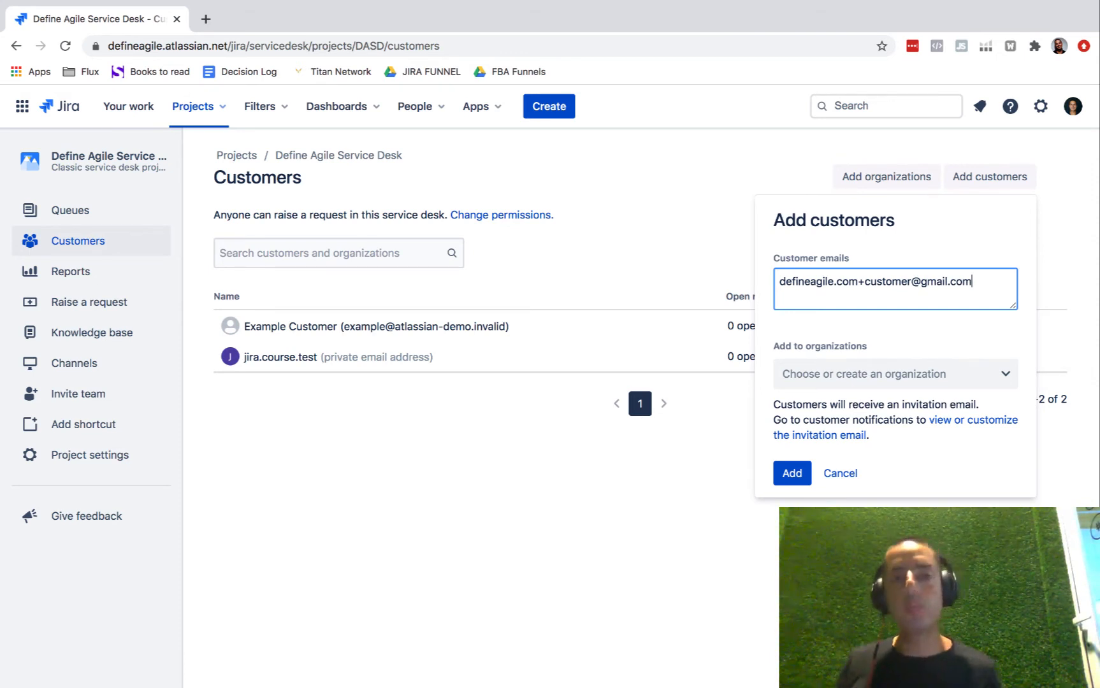
mouse_move(905, 377)
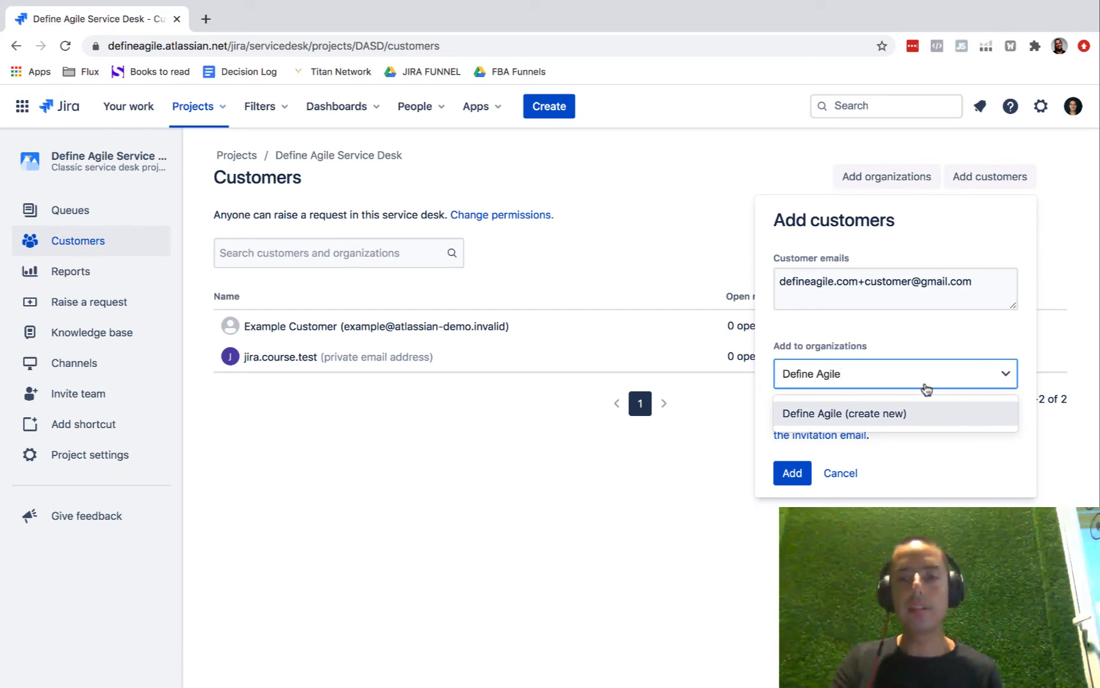
left_click(844, 413)
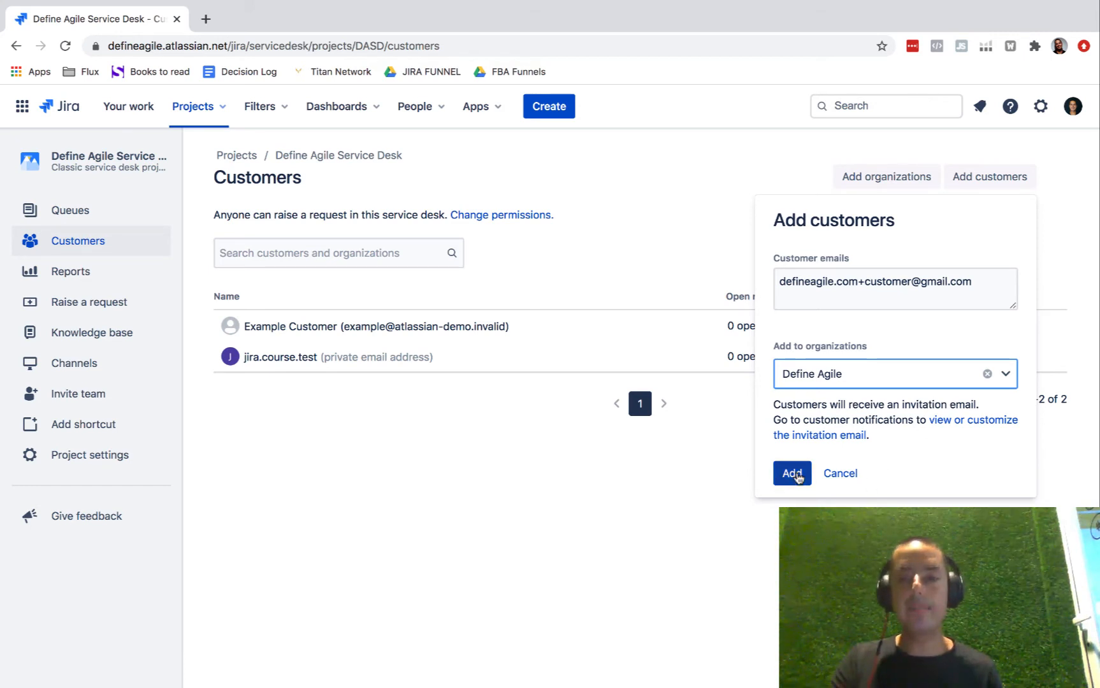
left_click(791, 474)
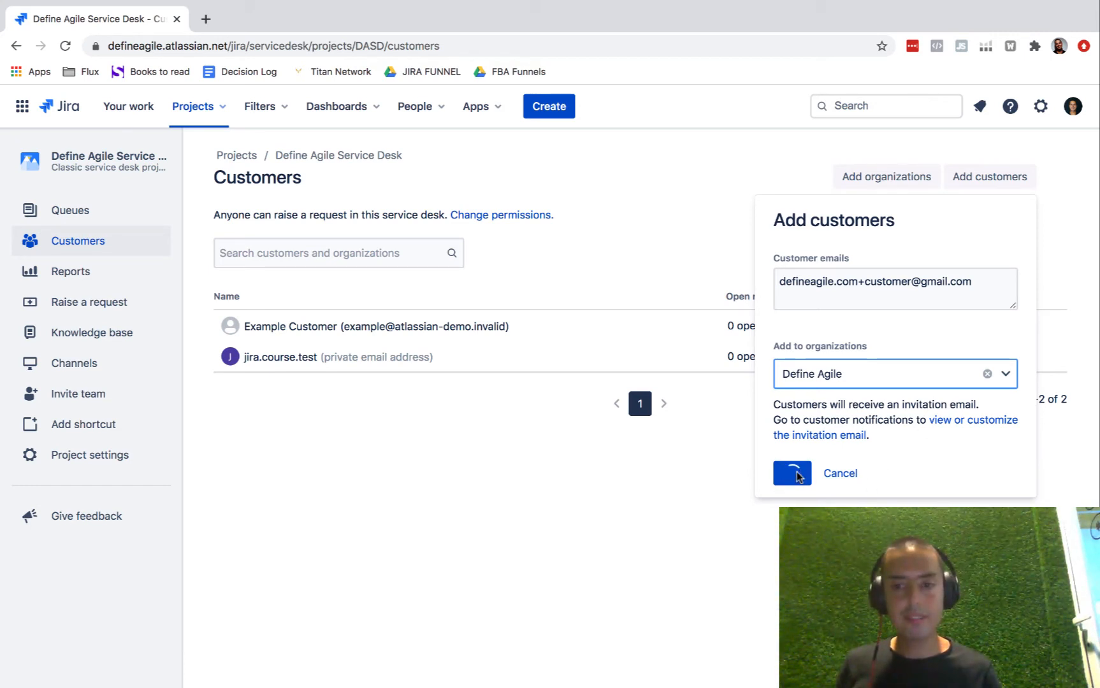
left_click(791, 472)
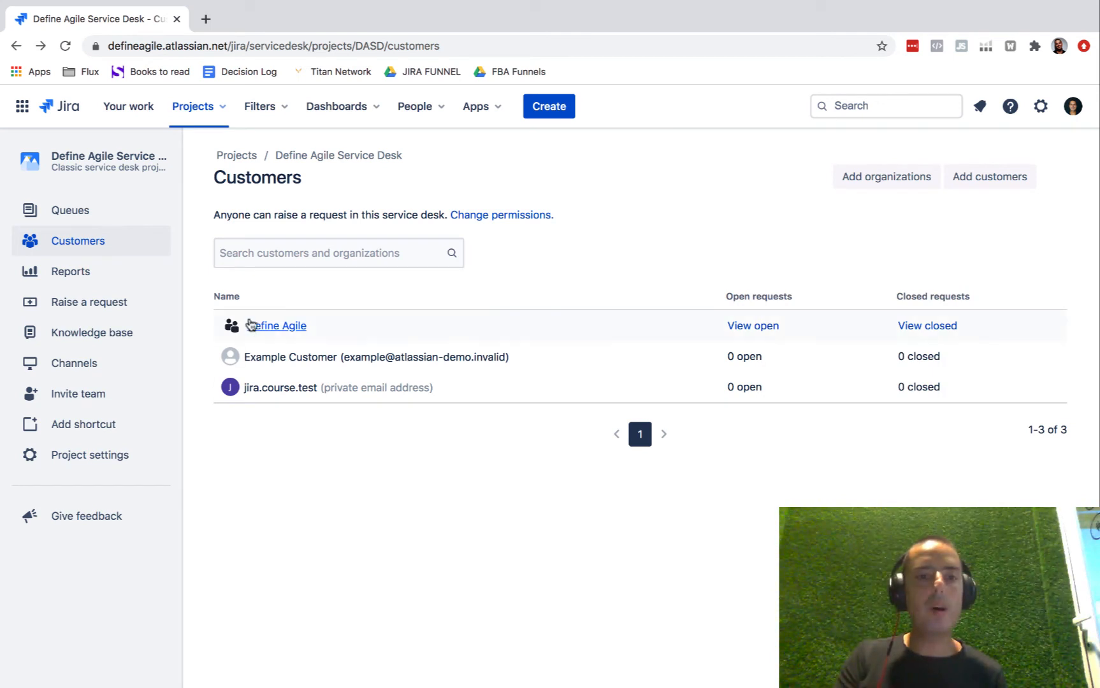
mouse_move(412, 499)
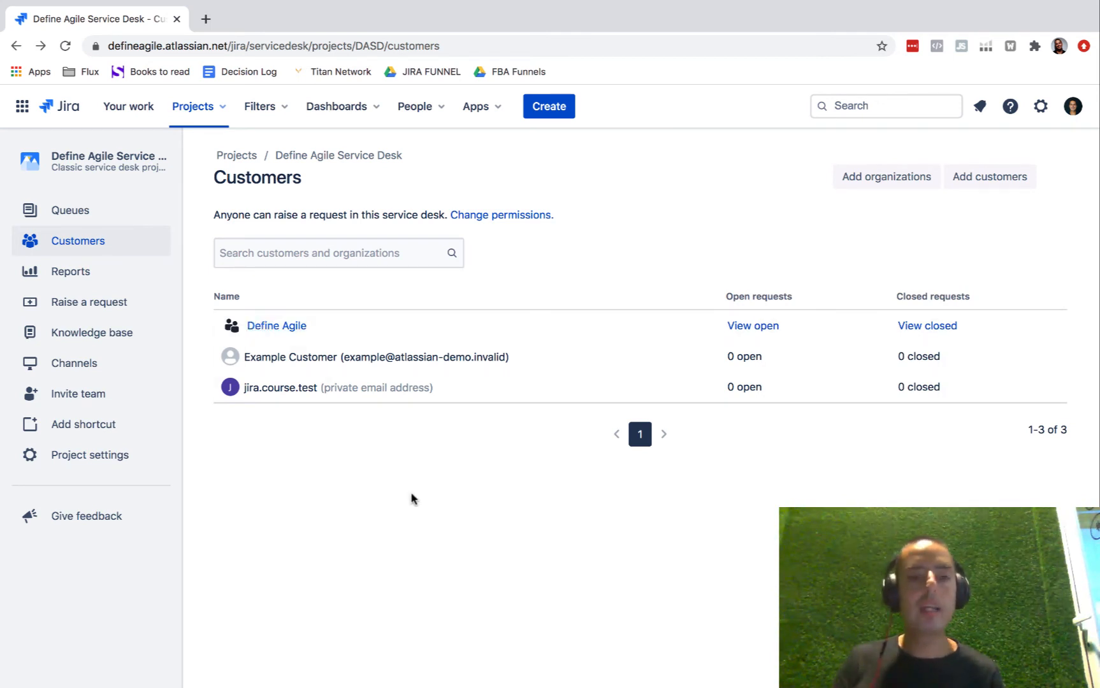
Open the Define Agile organization's members page, then switch to the Gmail invitation tab
left_click(275, 326)
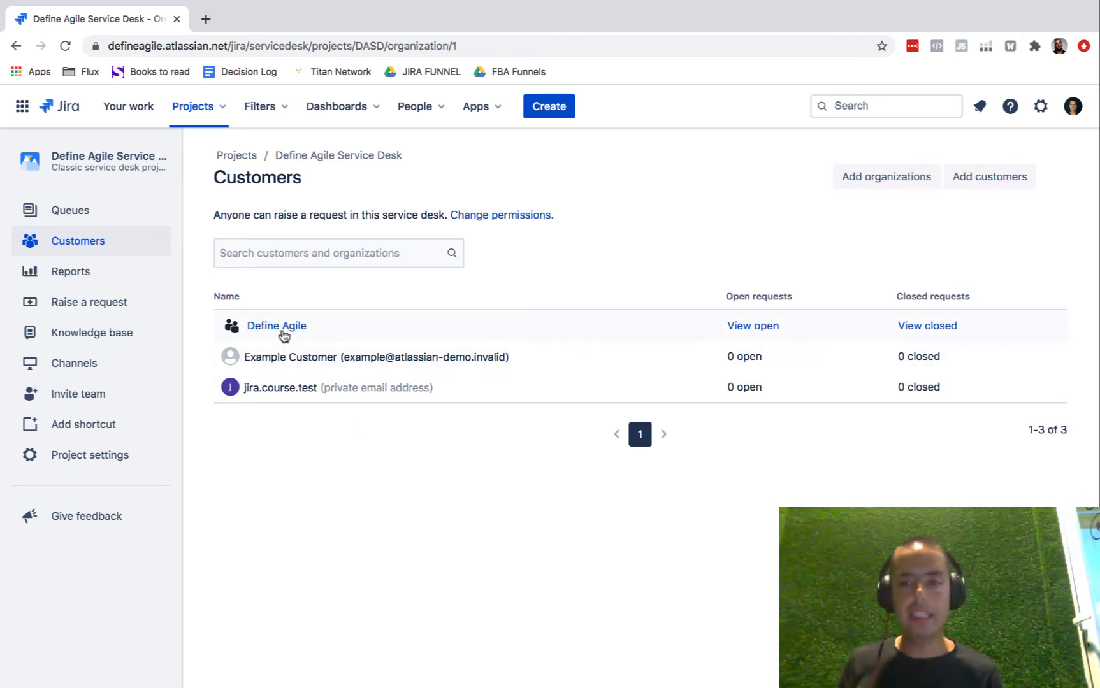
left_click(276, 325)
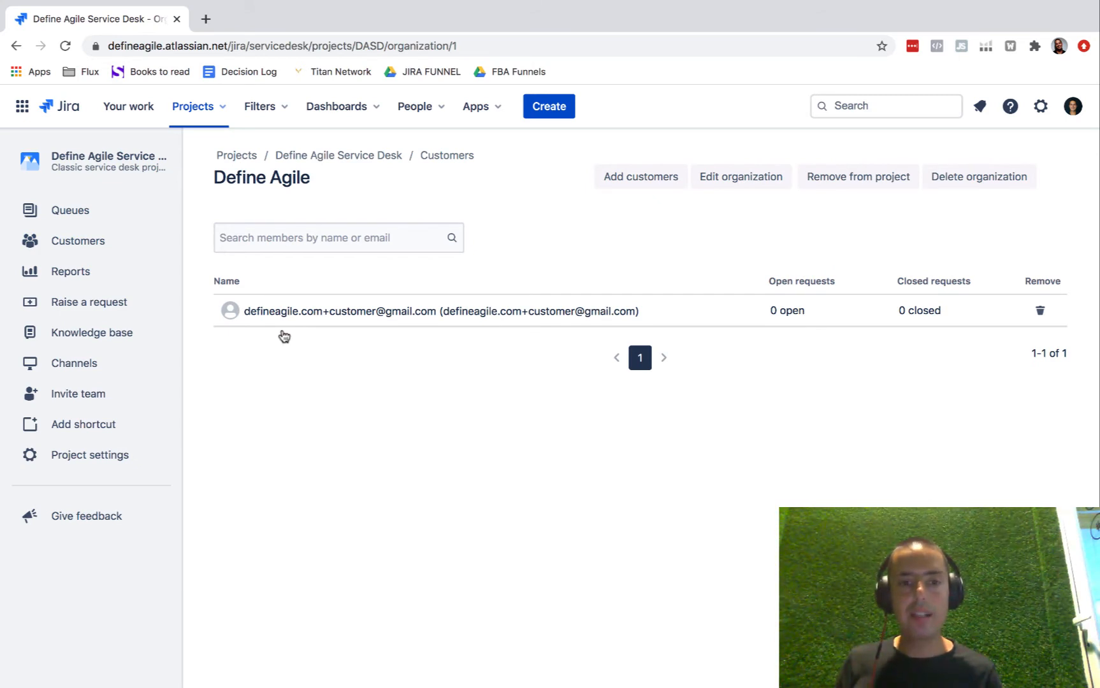
mouse_move(405, 408)
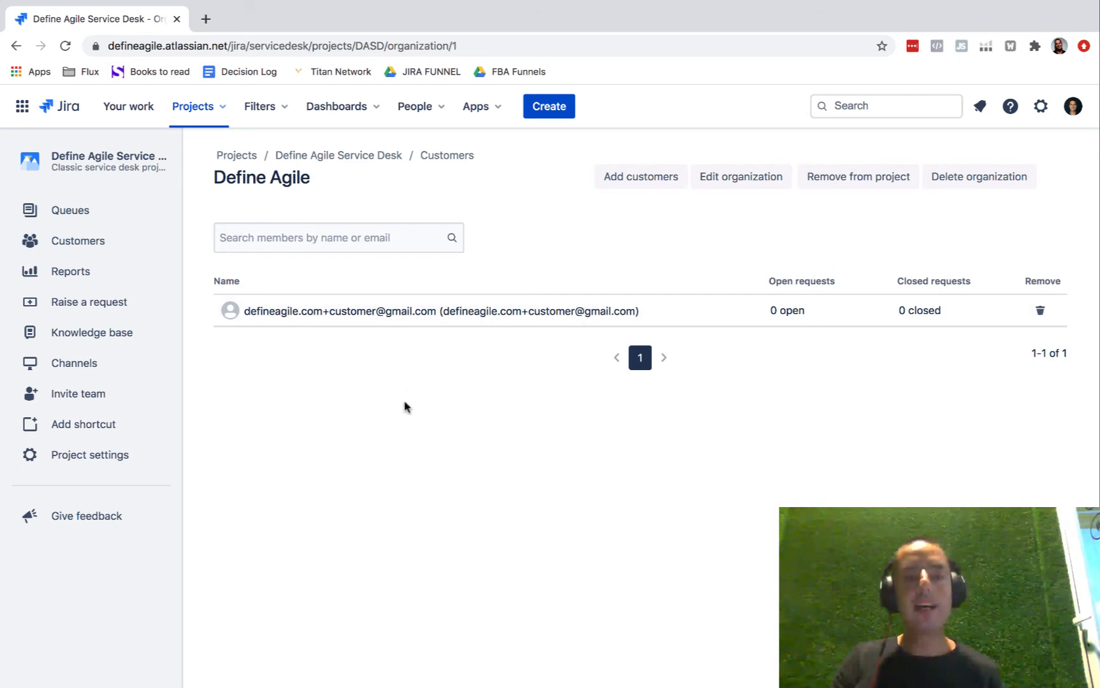
mouse_move(428, 457)
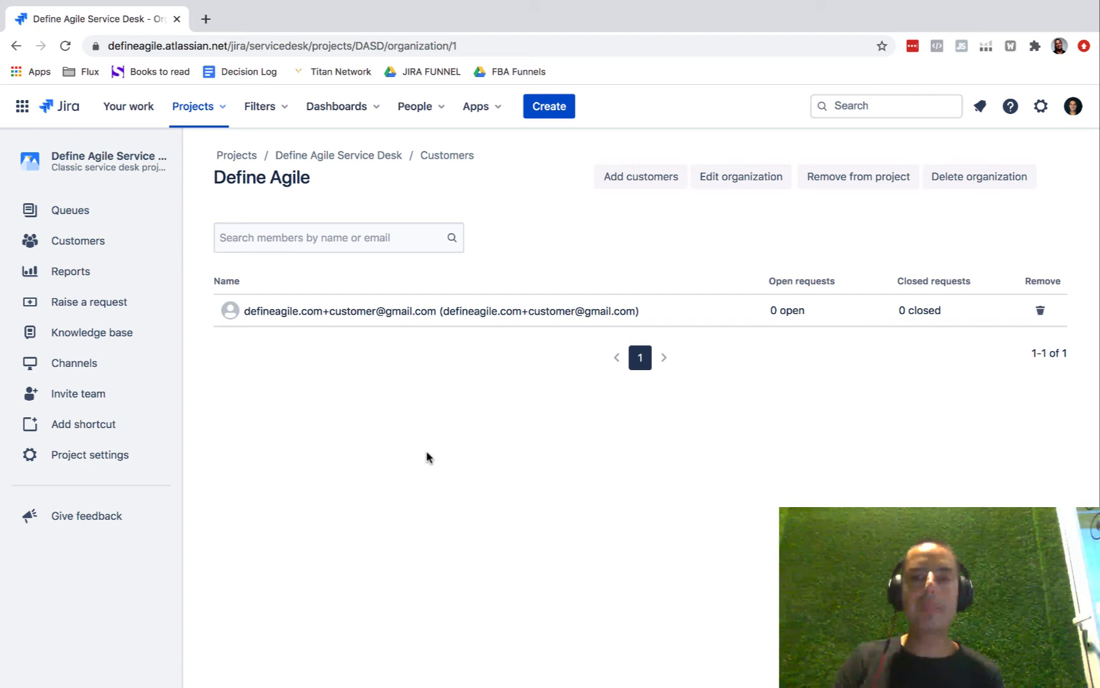
mouse_move(904, 206)
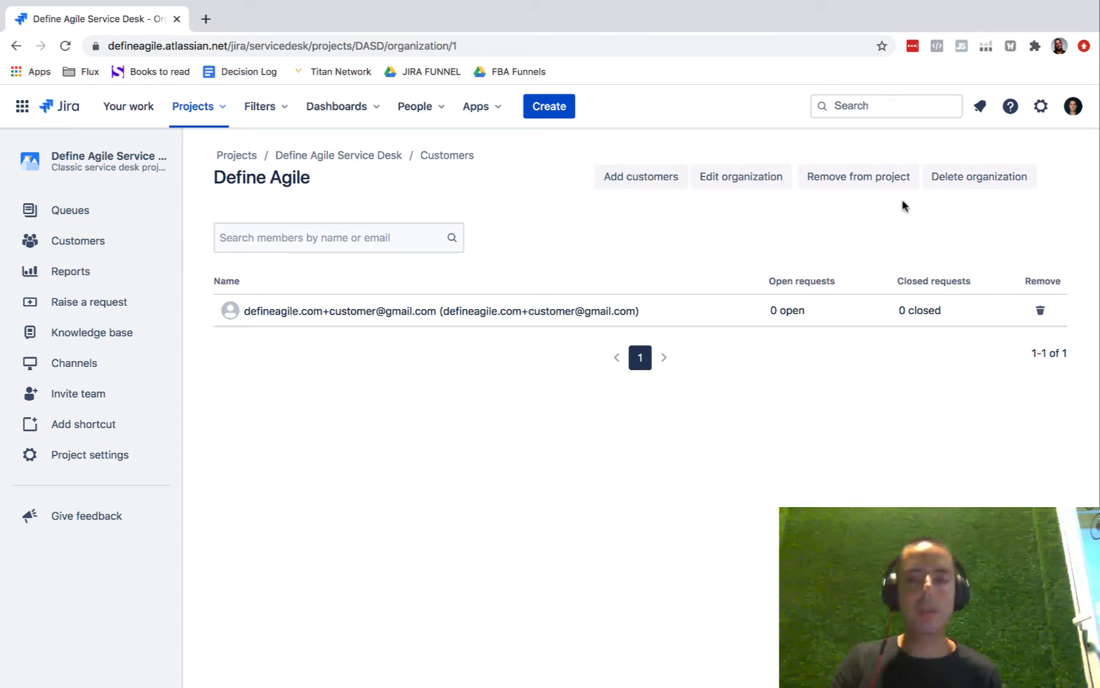
mouse_move(857, 177)
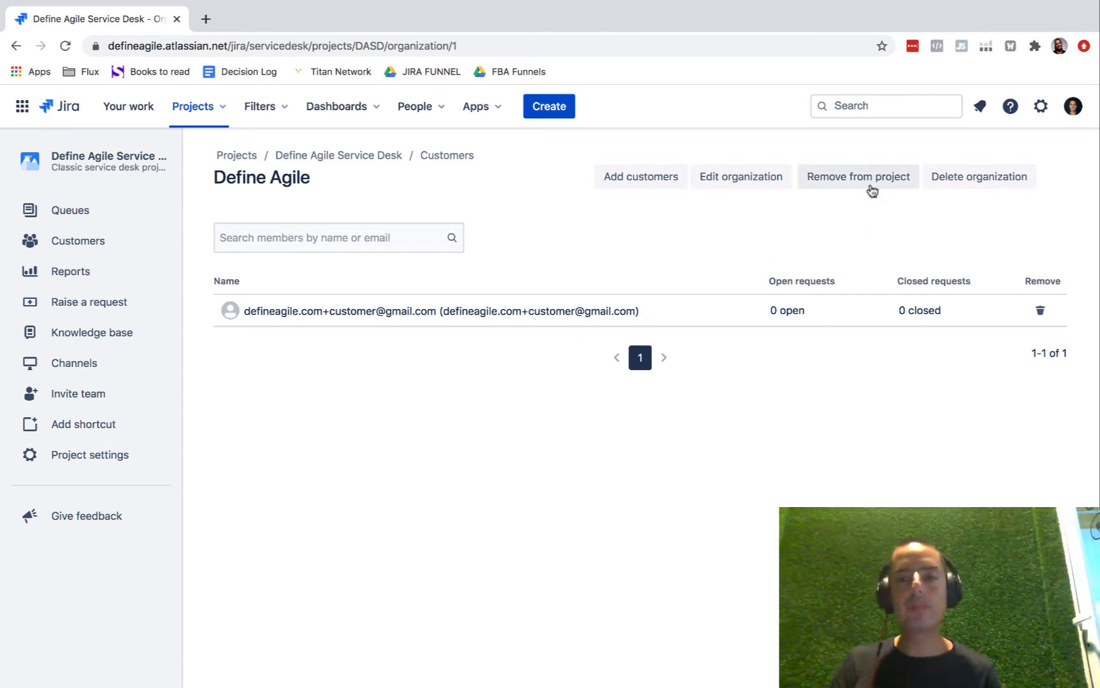
mouse_move(727, 446)
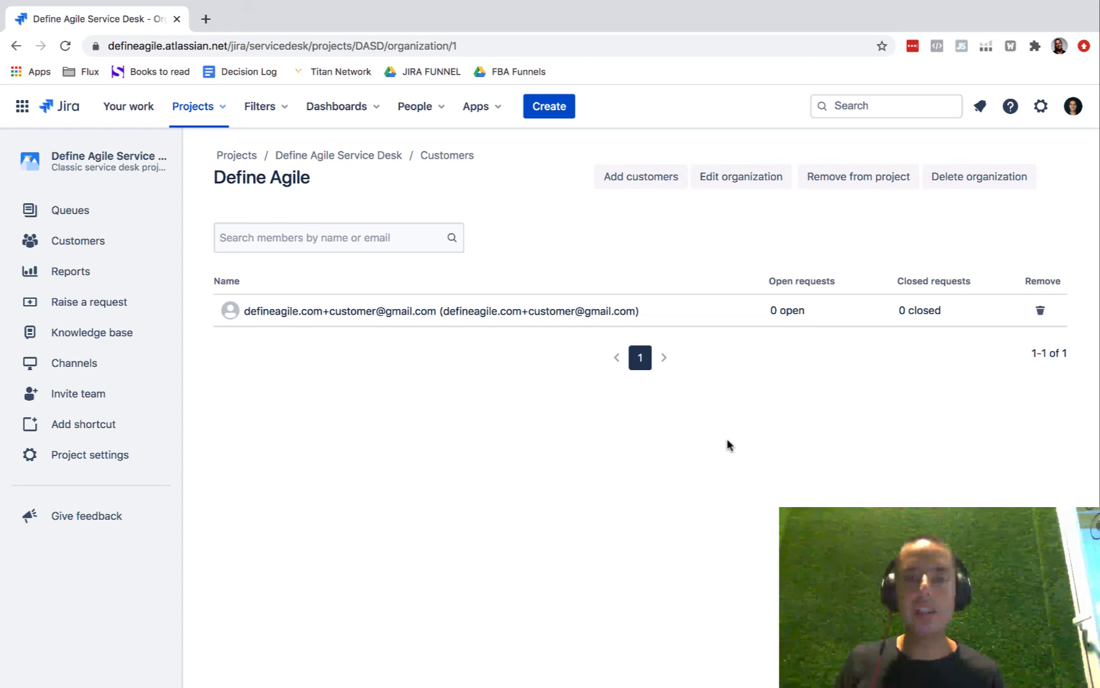
left_click(277, 19)
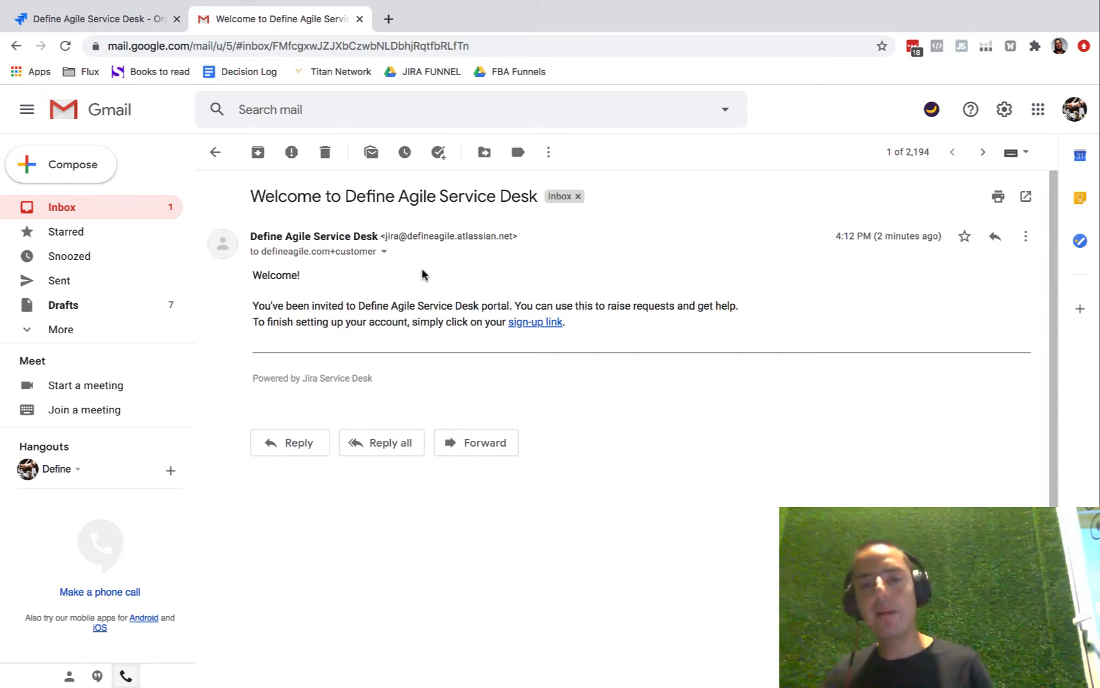
mouse_move(534, 322)
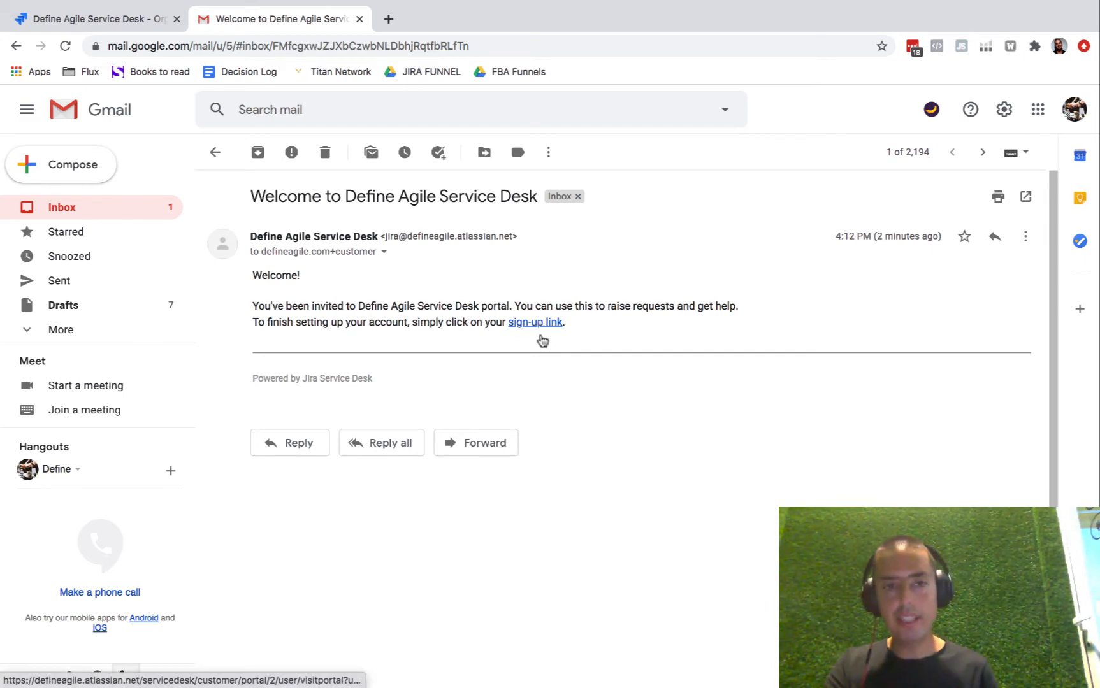
Sign up via the invite link with full name 'Define Agile' and a strong password
left_click(534, 322)
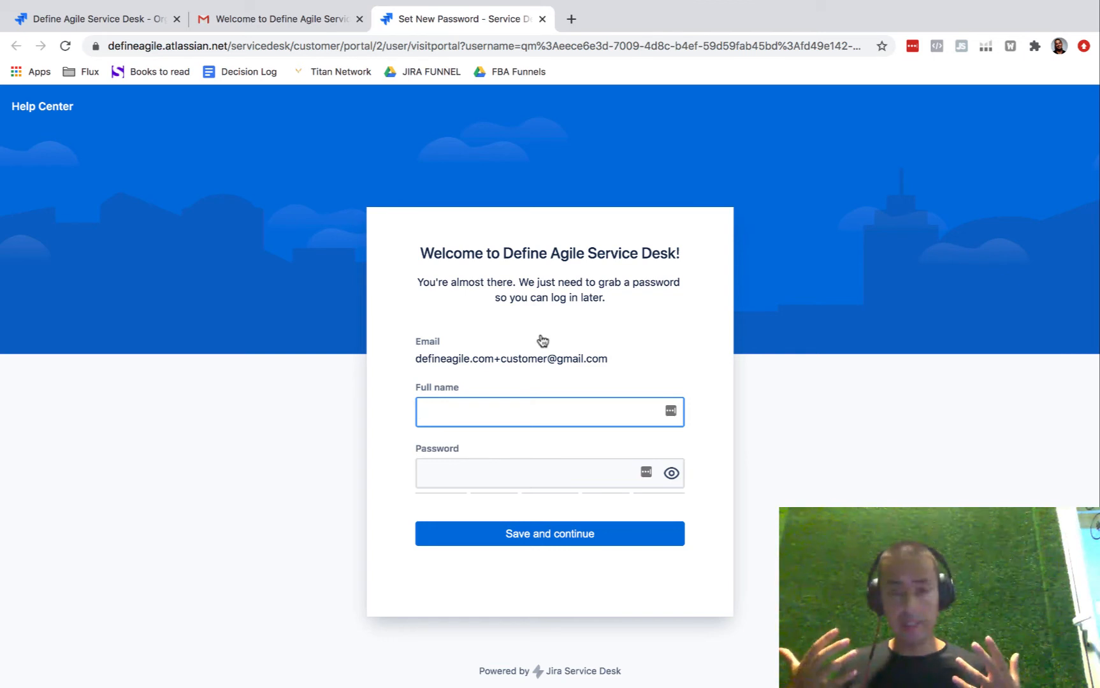
mouse_move(167, 199)
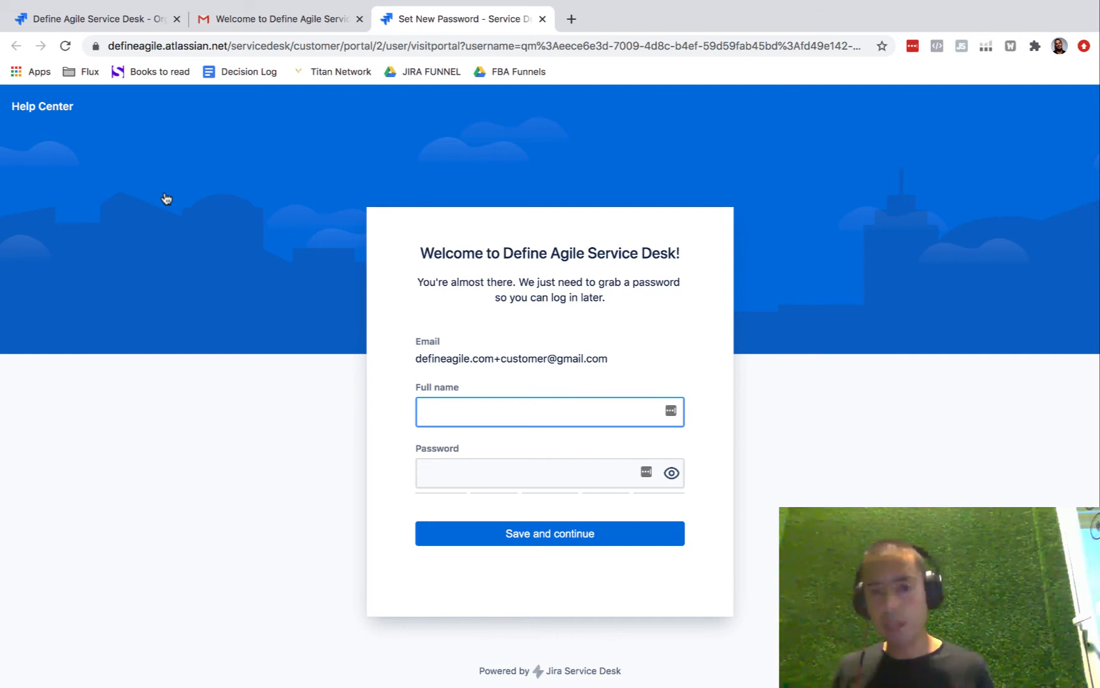
type("D")
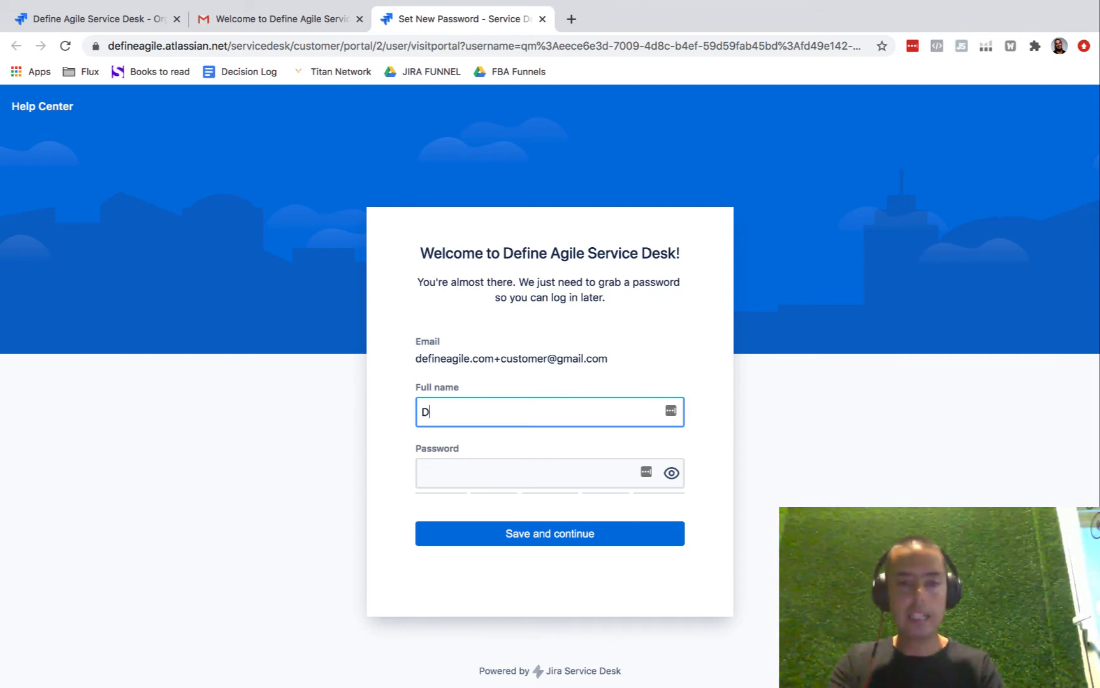
type("efine Agile")
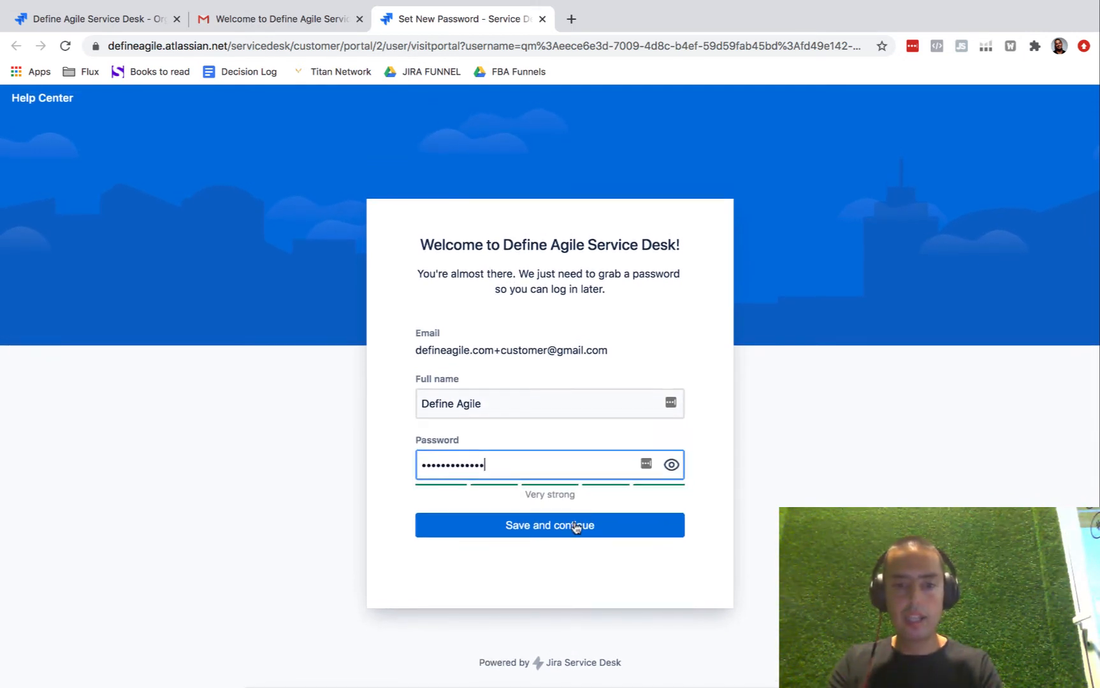
left_click(549, 524)
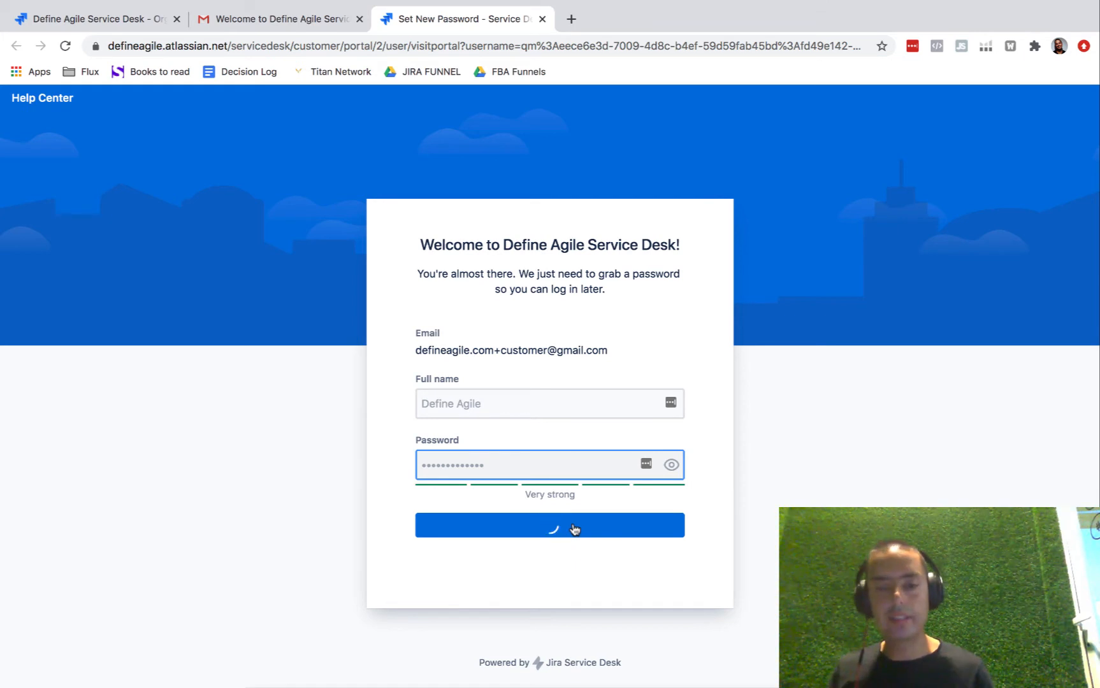
Complete the account save and start a 'Submit a request or incident' form
left_click(549, 524)
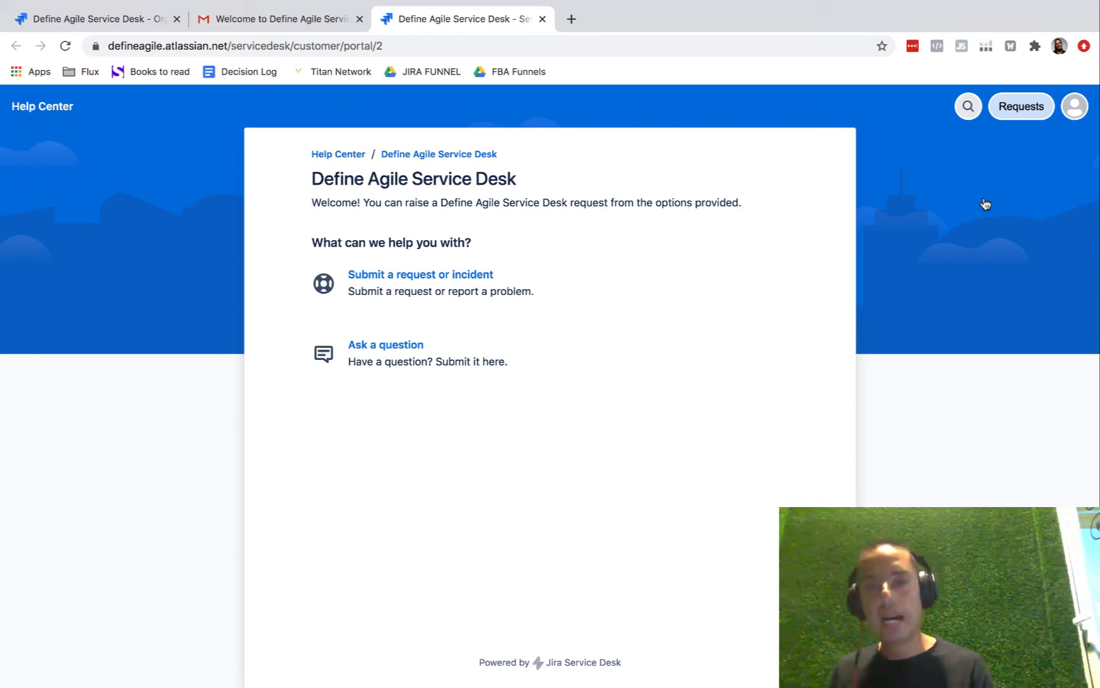
mouse_move(382, 274)
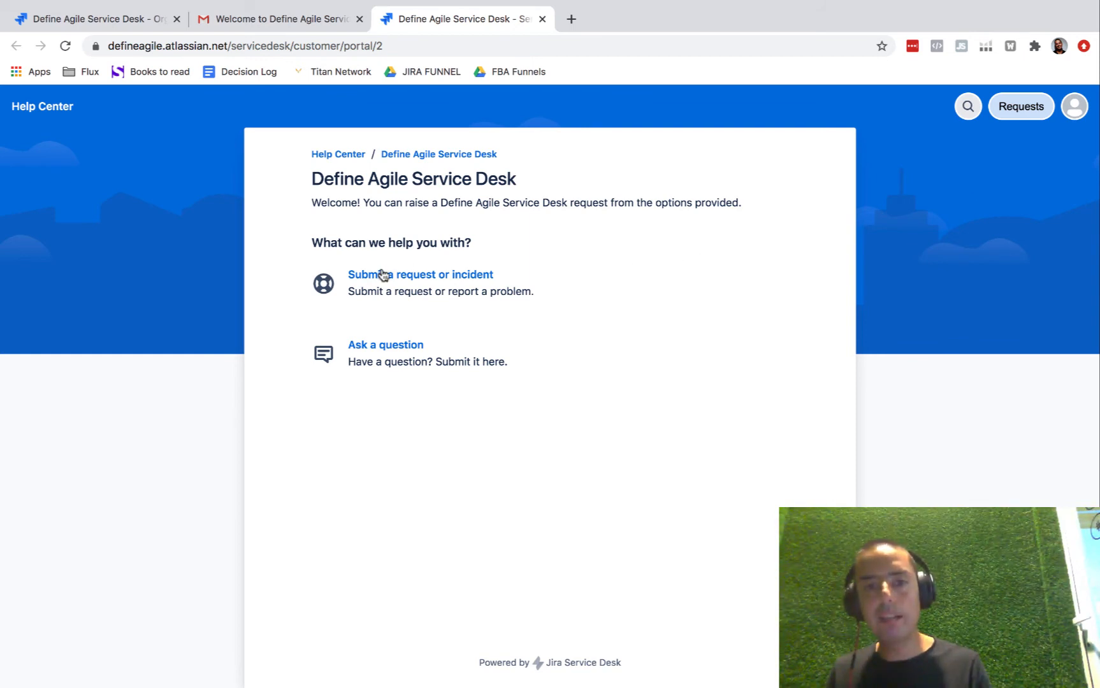
left_click(419, 274)
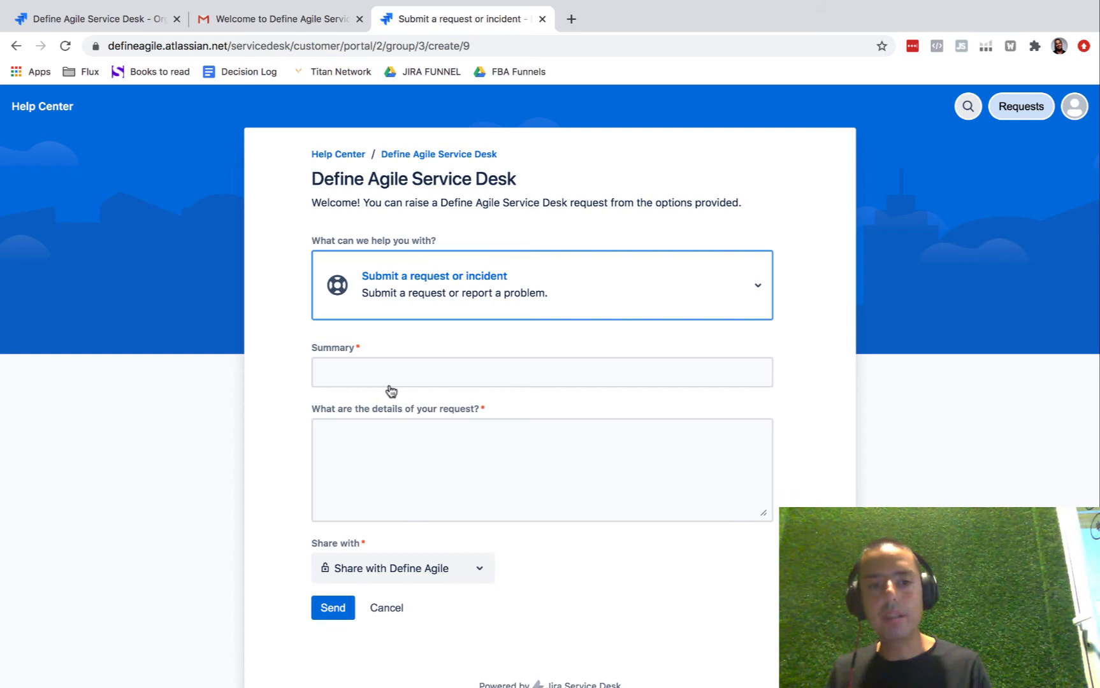
Send 'This is my first request' with details 'I am very excited', shared with Define Agile
type("This i")
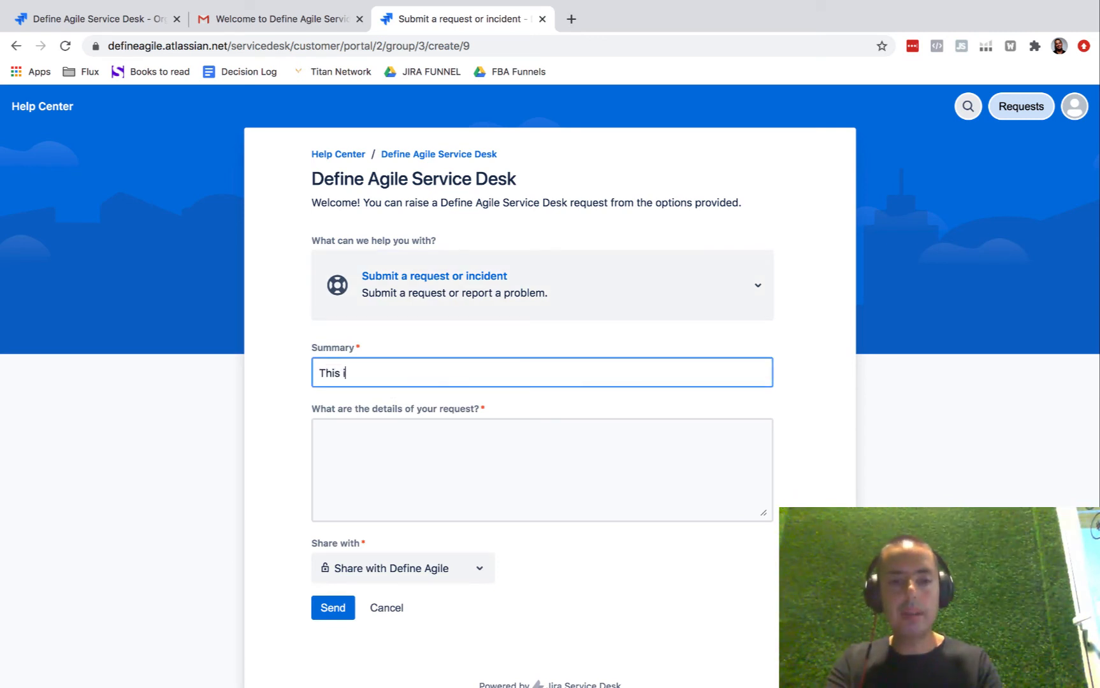
type("is my first req")
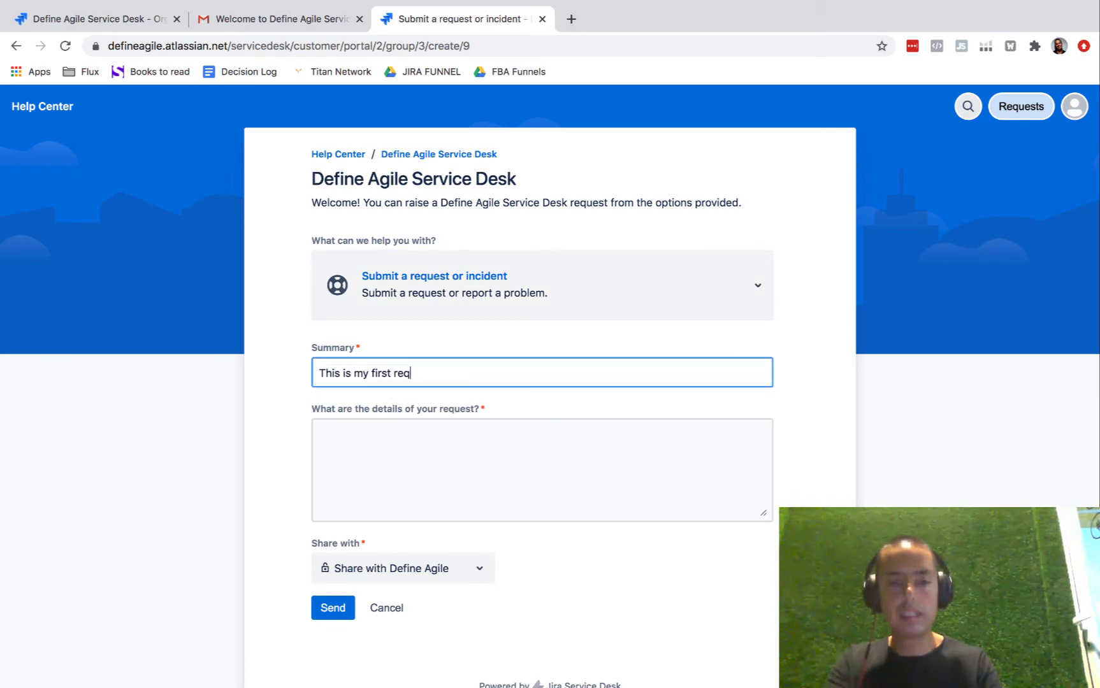
type("I am ve")
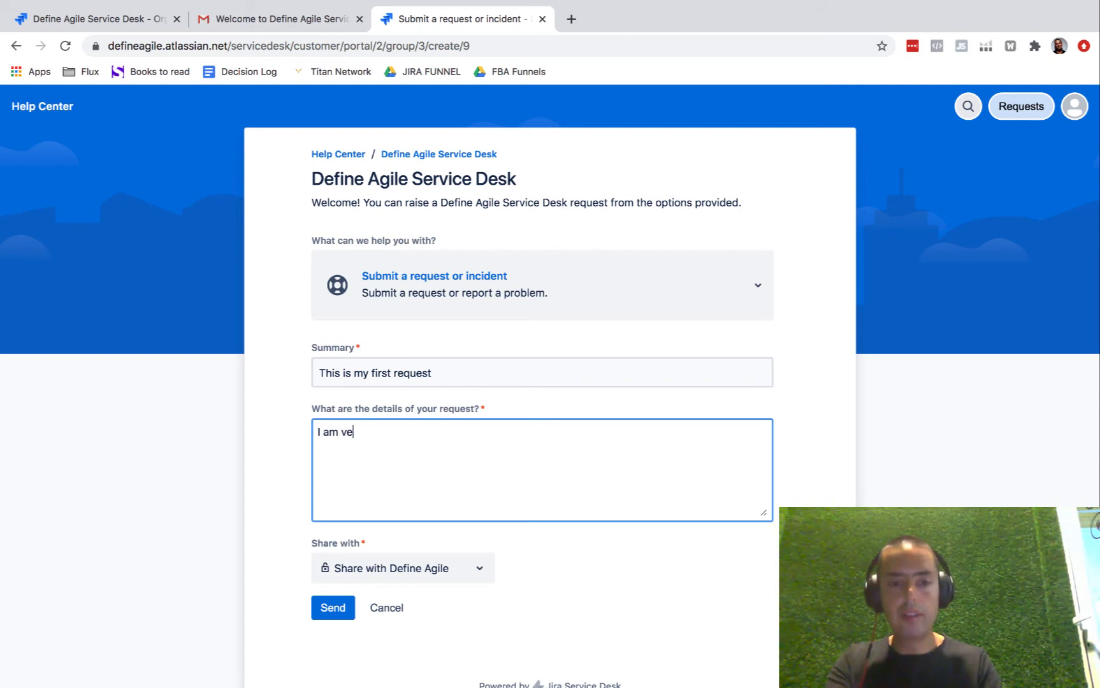
type("ry excited")
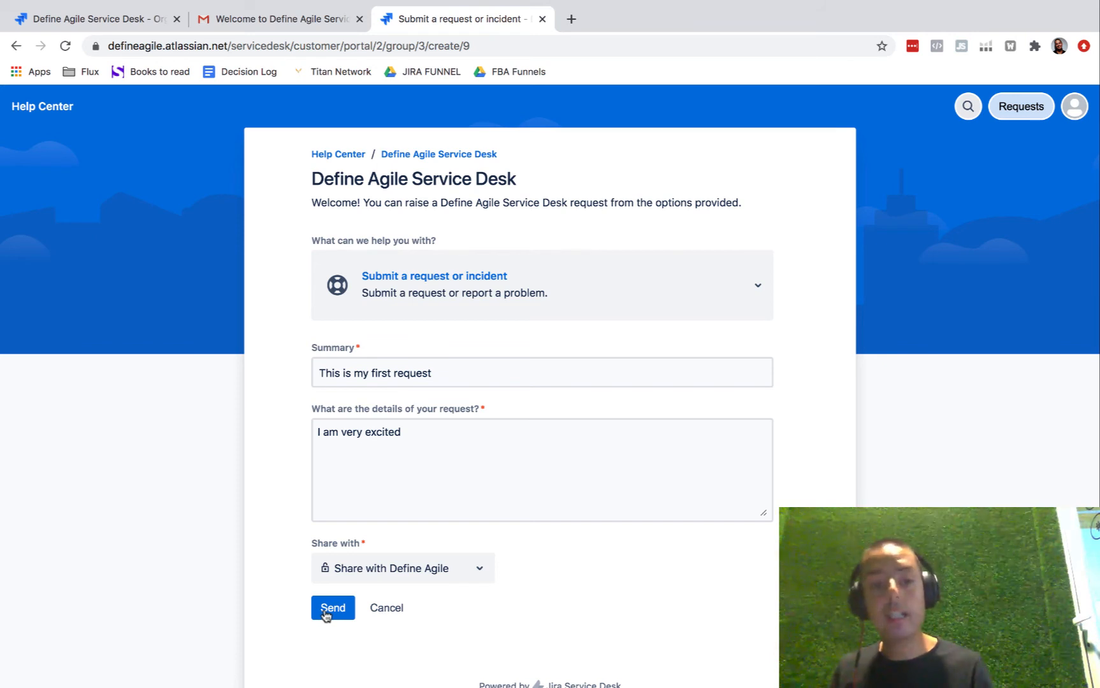
left_click(332, 608)
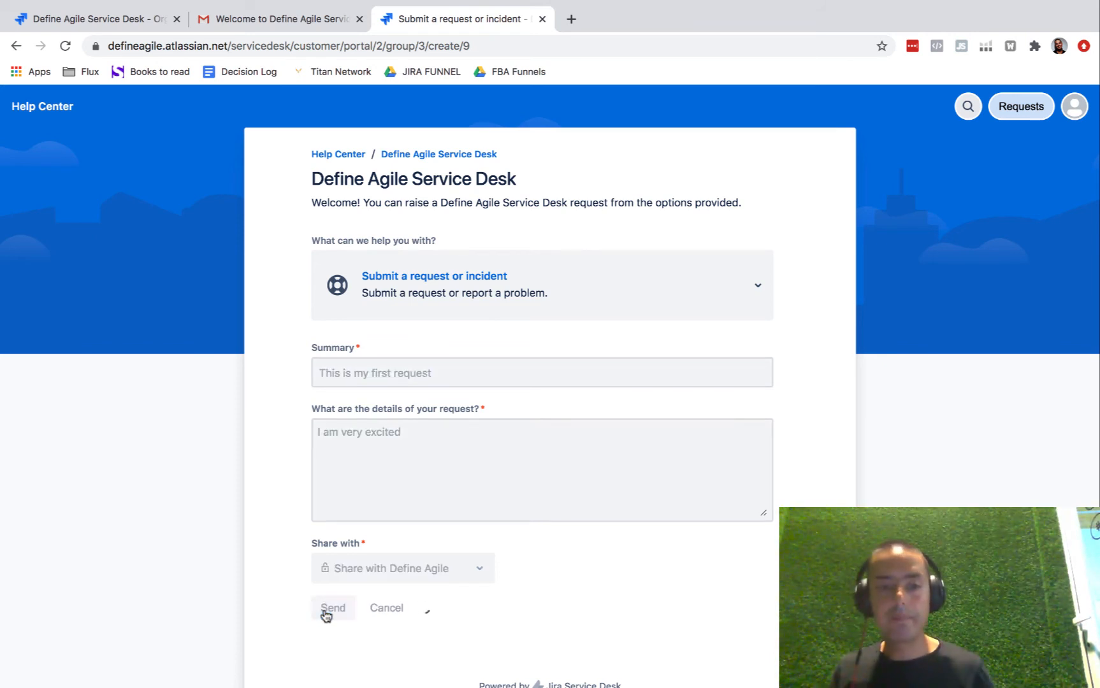
Review request DASD-2 with status To Do, shared with Define Agile
left_click(333, 608)
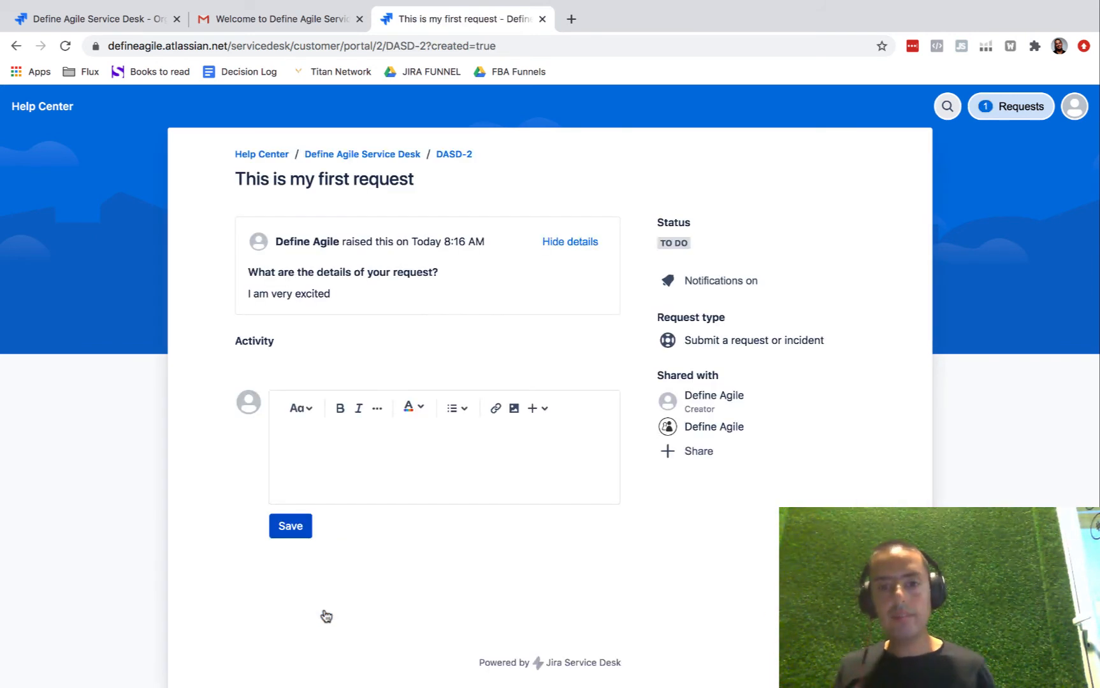
mouse_move(437, 600)
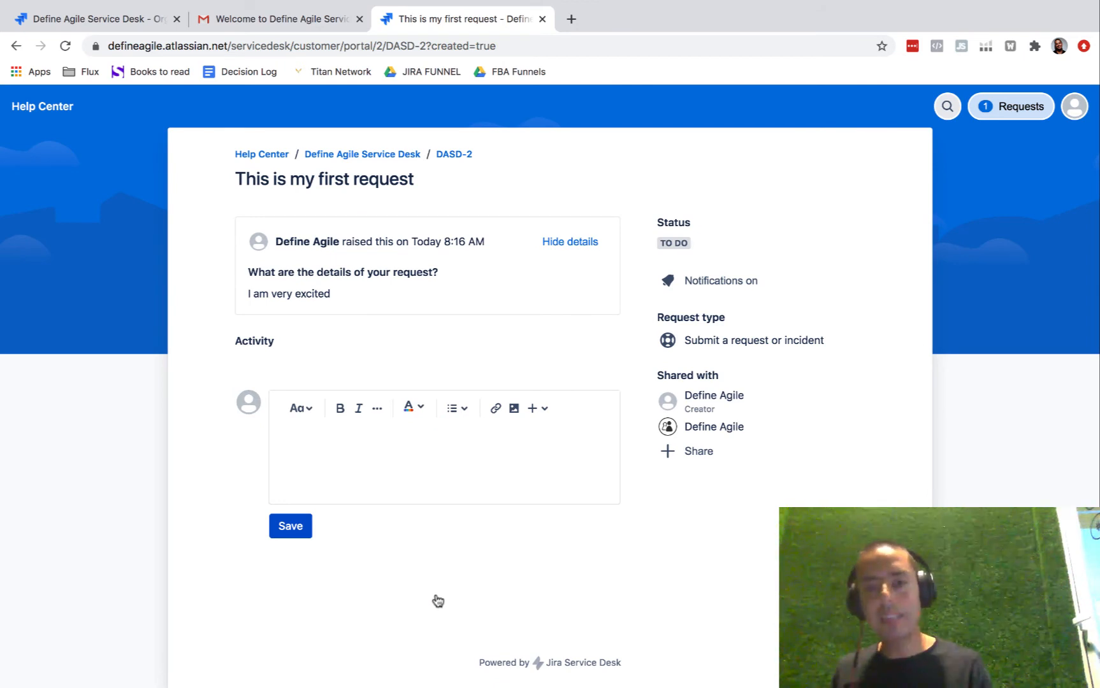
mouse_move(737, 432)
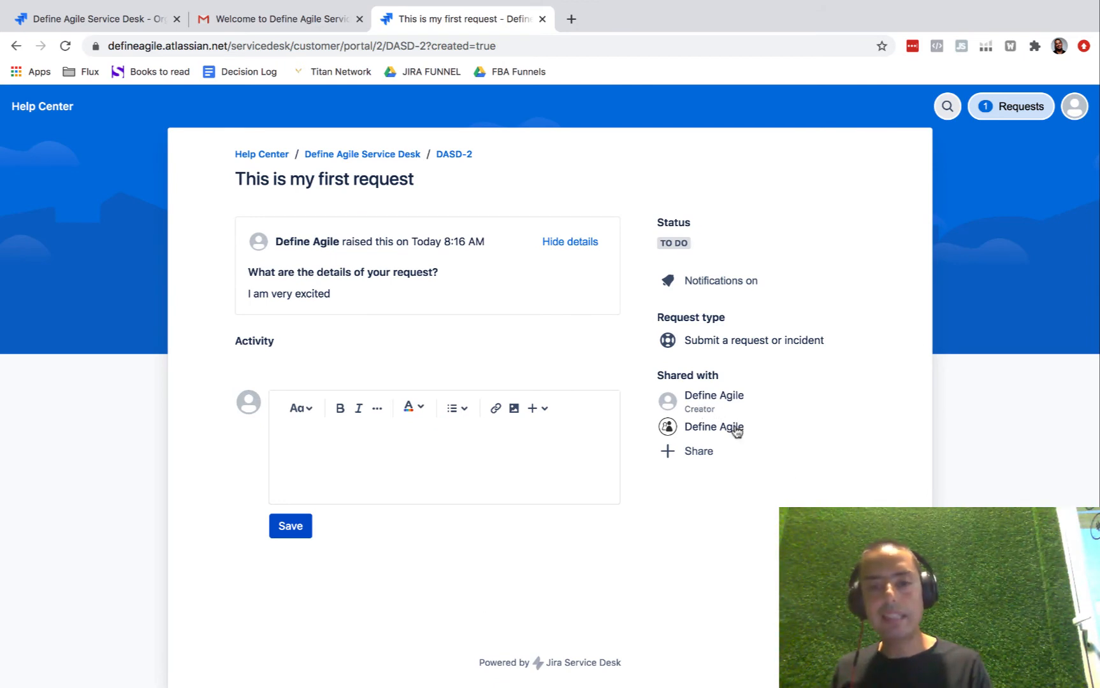
mouse_move(846, 435)
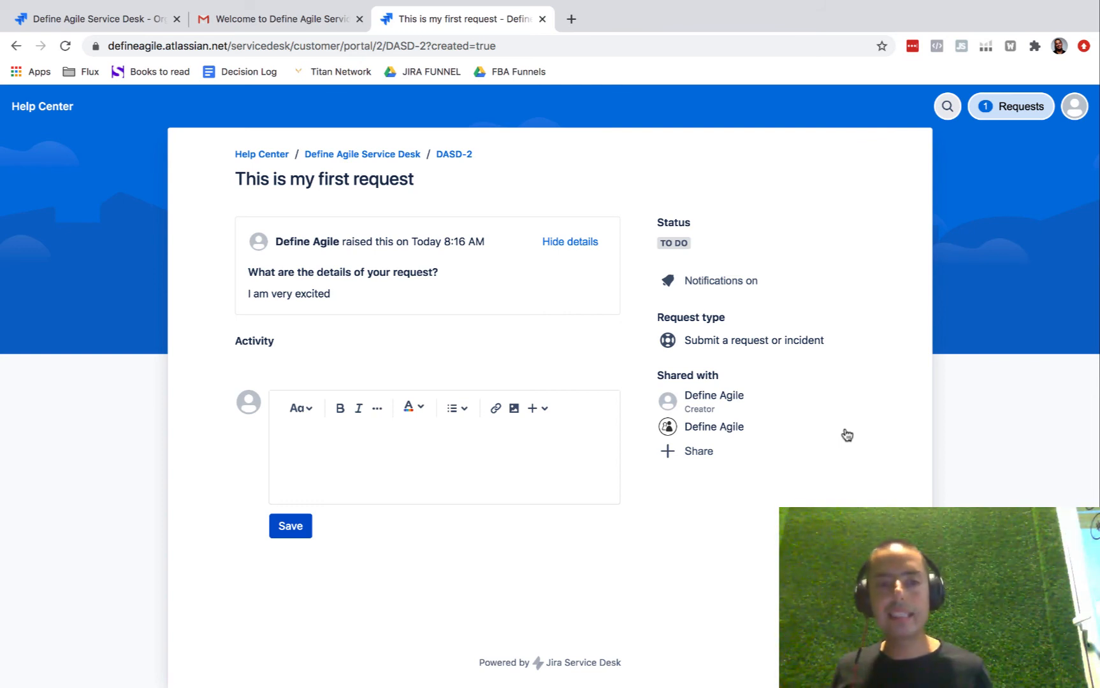
mouse_move(402, 298)
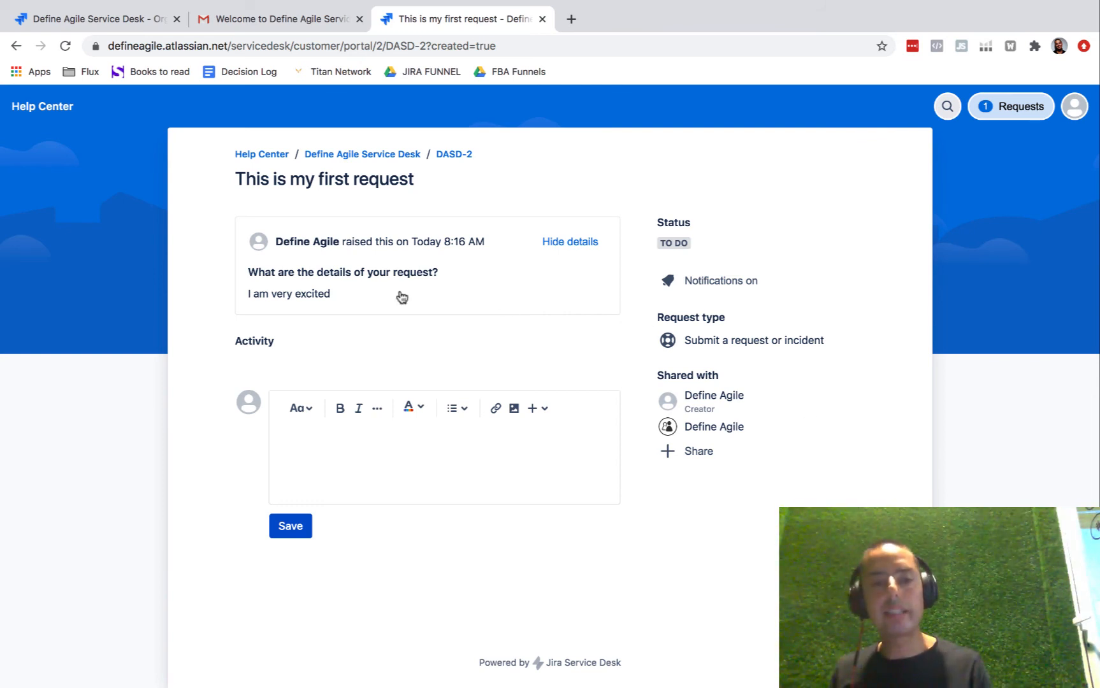
mouse_move(448, 466)
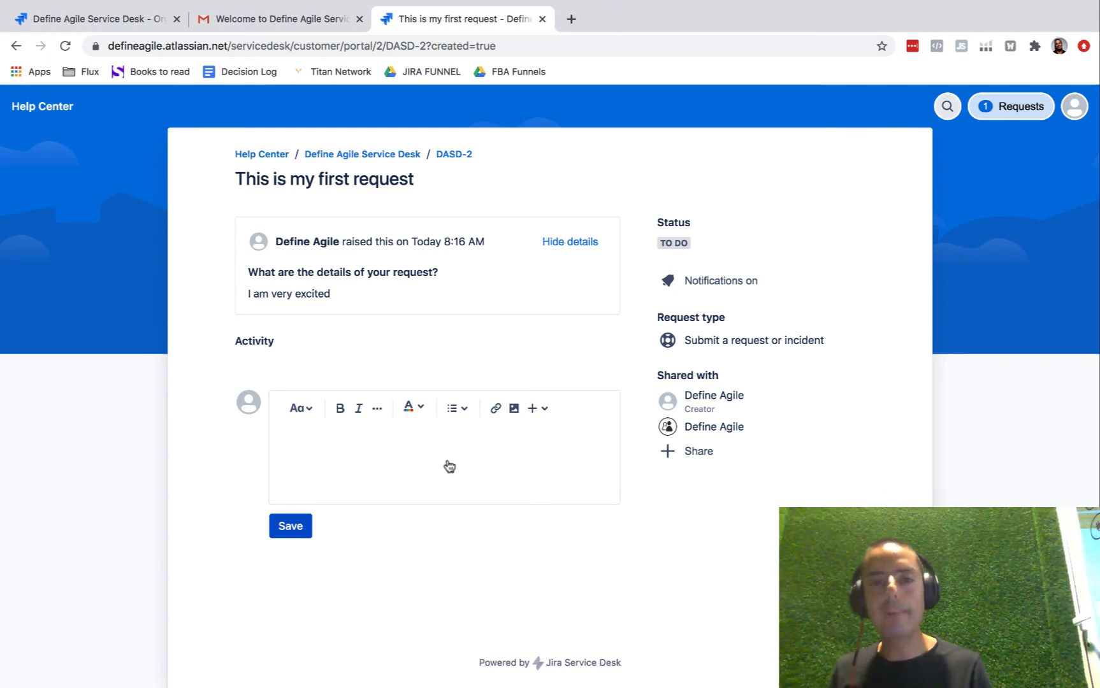
mouse_move(500, 67)
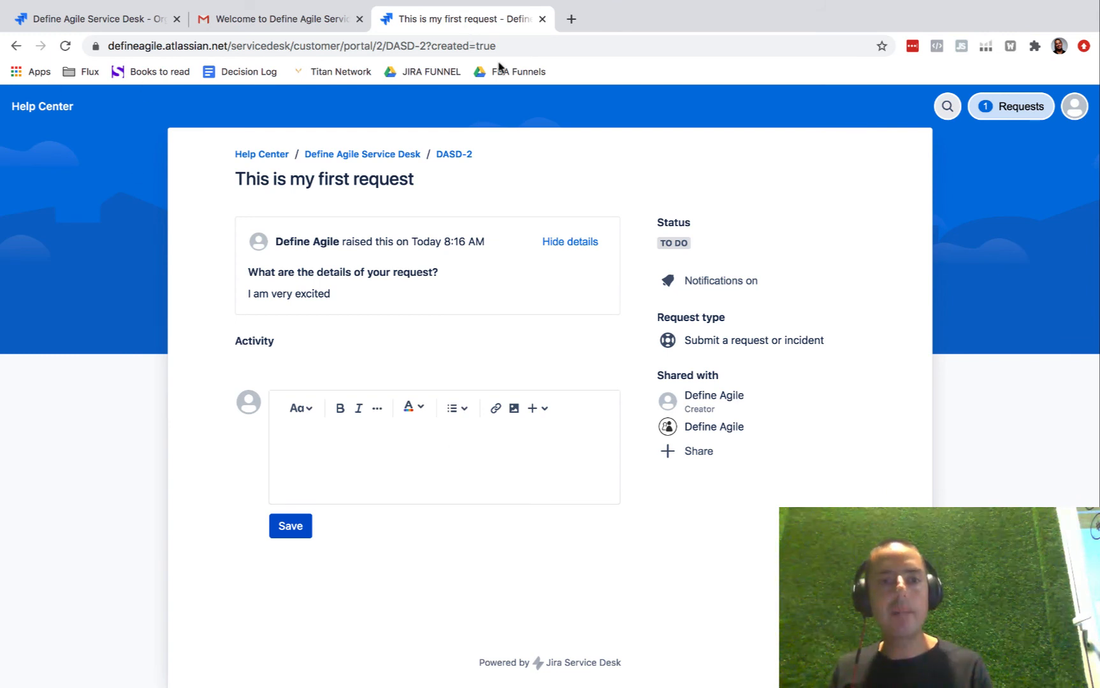
mouse_move(541, 174)
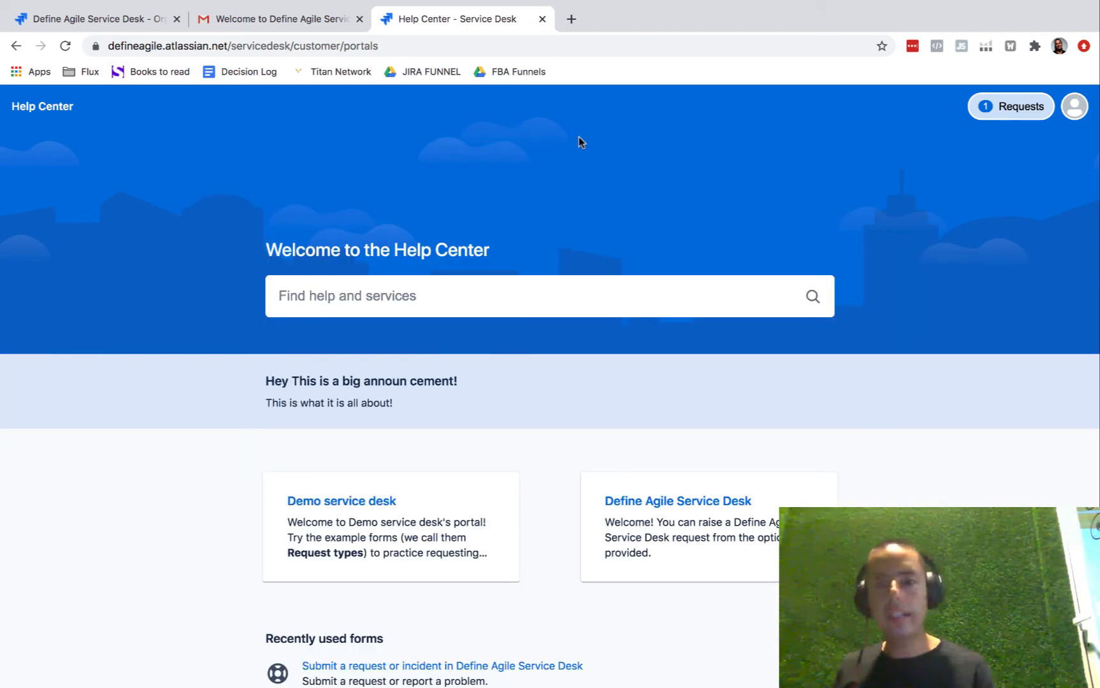
mouse_move(1018, 106)
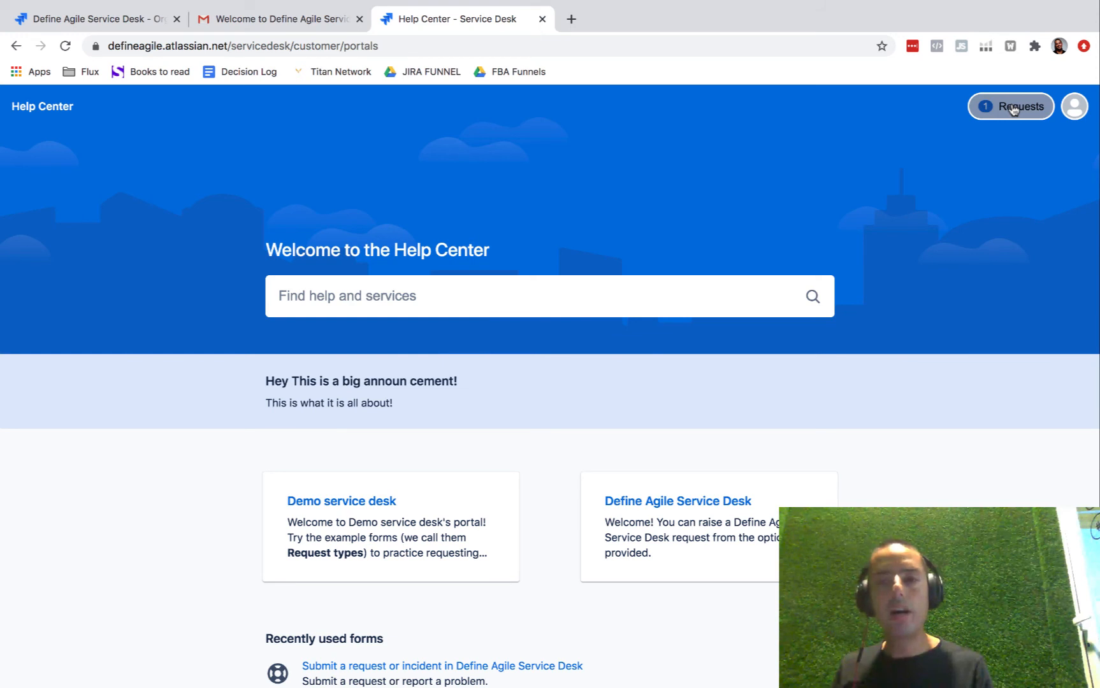
List requests created by me, showing DASD-2 at To Do, and close the extra tab
left_click(1020, 105)
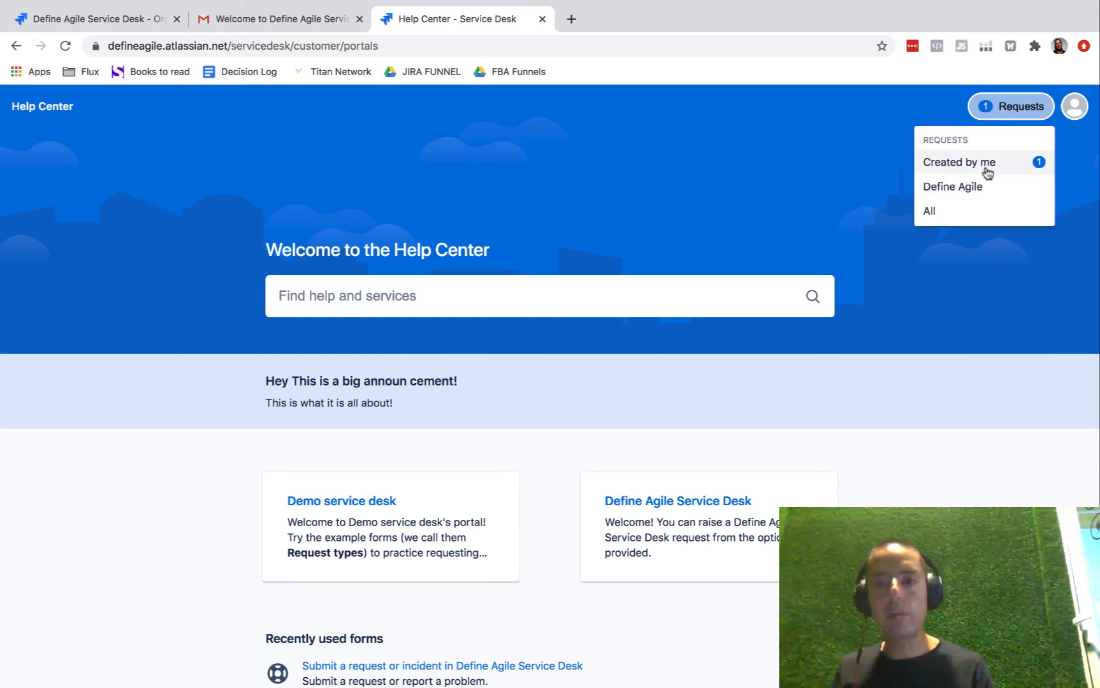
left_click(959, 161)
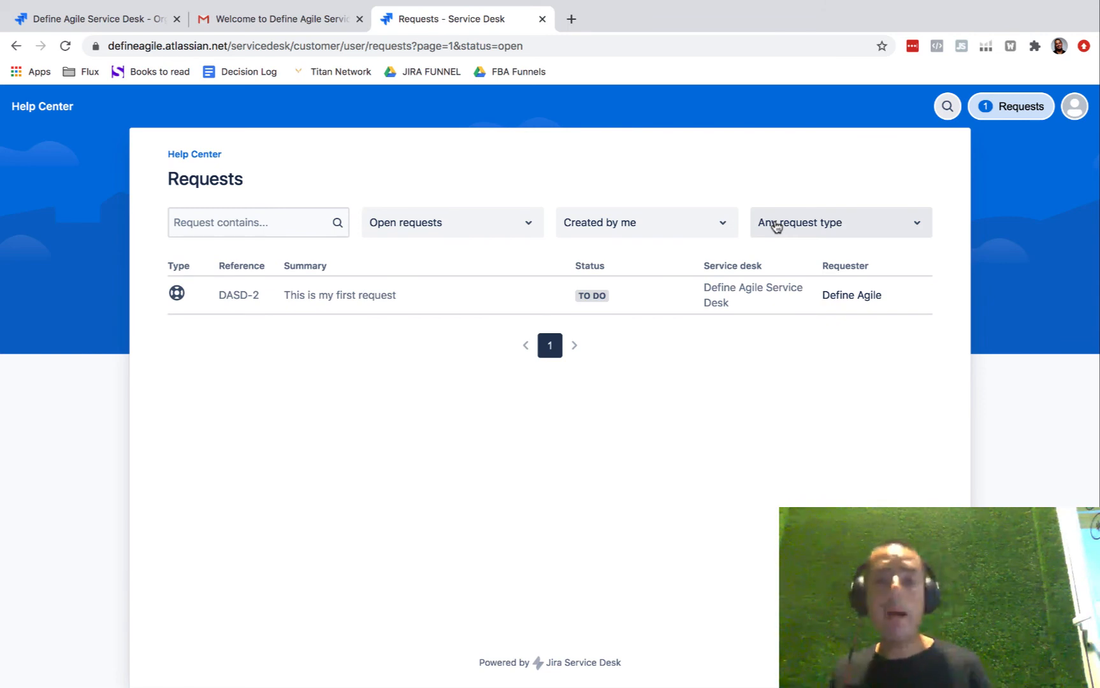
left_click(176, 19)
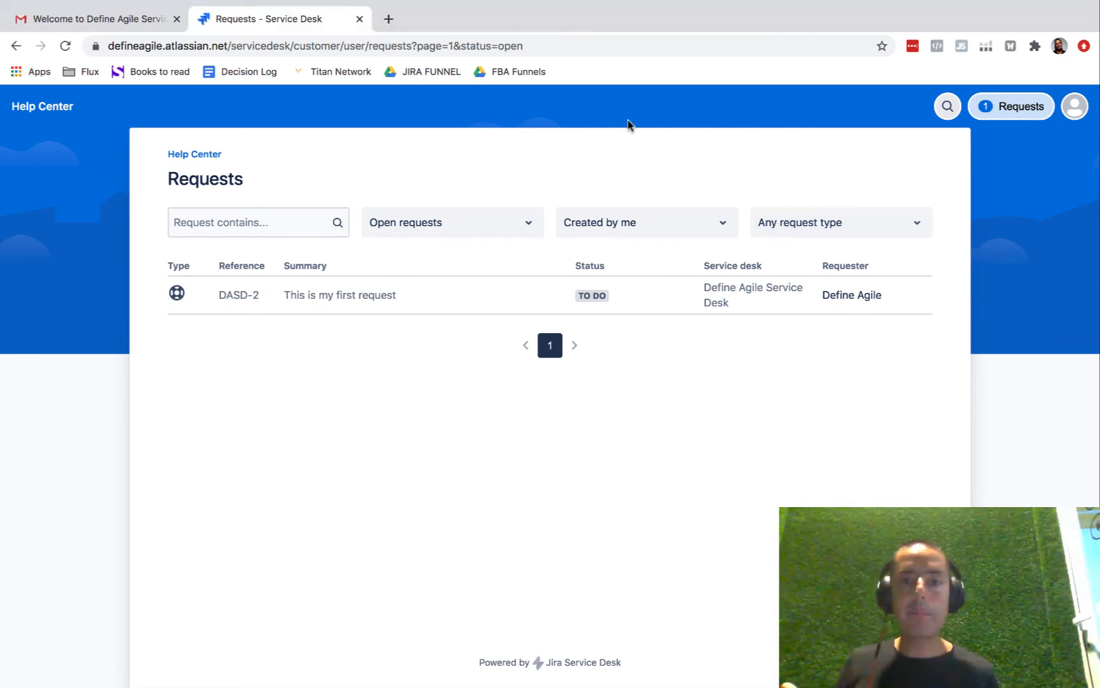